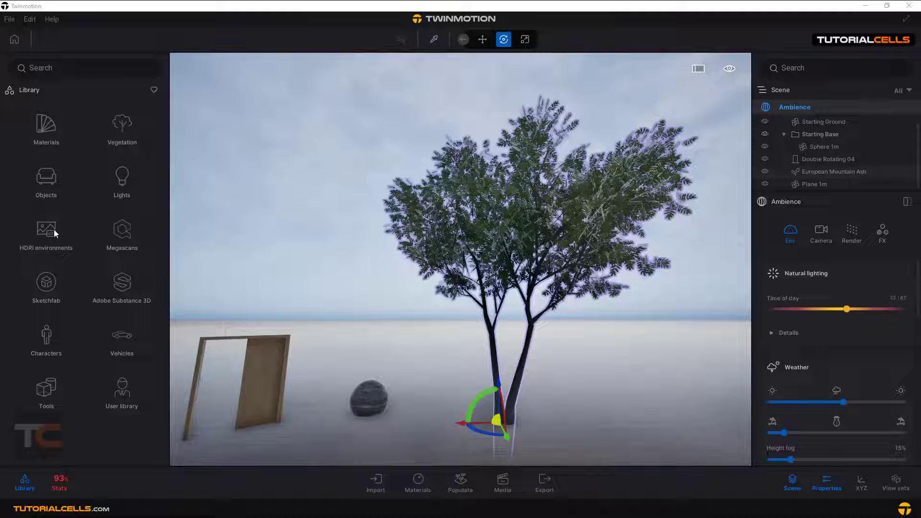
Open the HDRI environments library and set the weather from fully clear to scattered clouds.
left_click(46, 232)
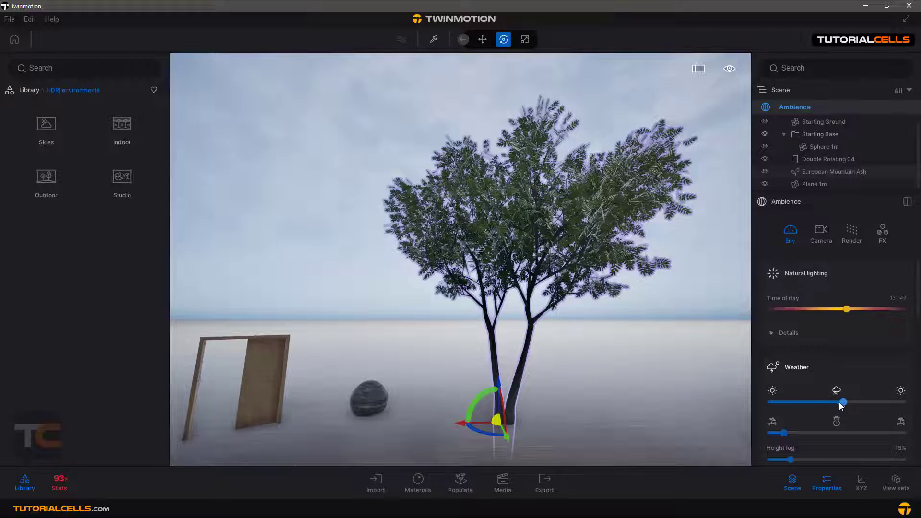
left_click_drag(844, 402, 769, 402)
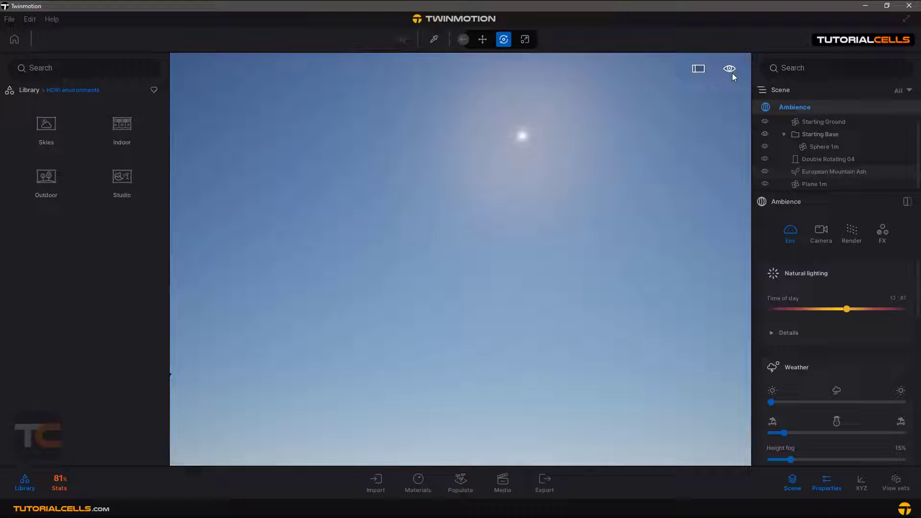
left_click(729, 69)
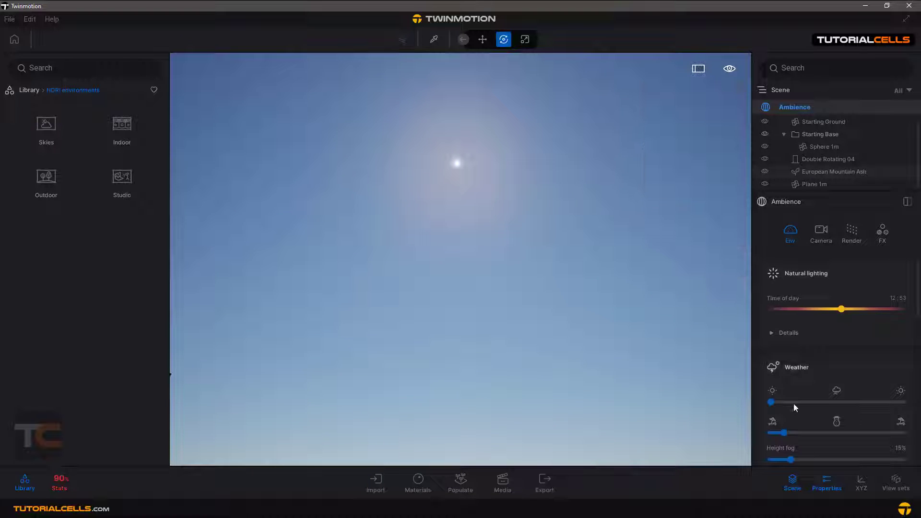
left_click_drag(771, 402, 814, 401)
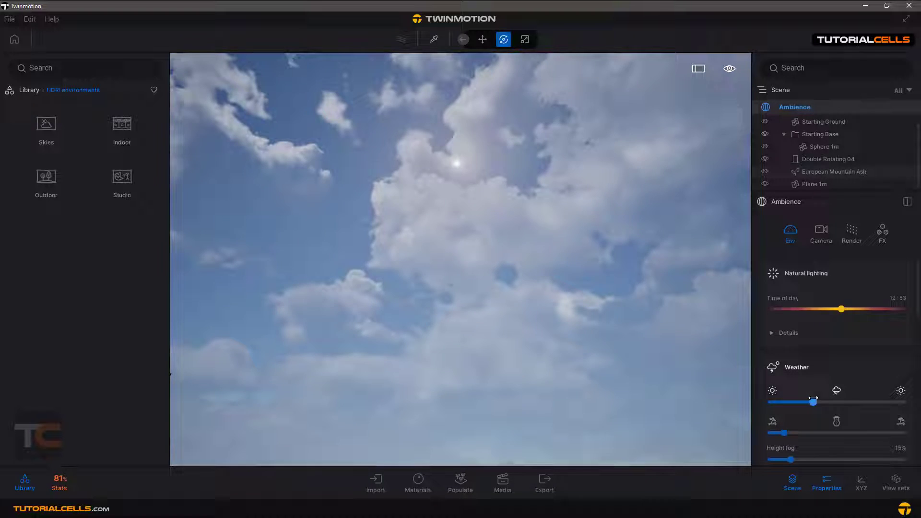
left_click_drag(814, 402, 810, 402)
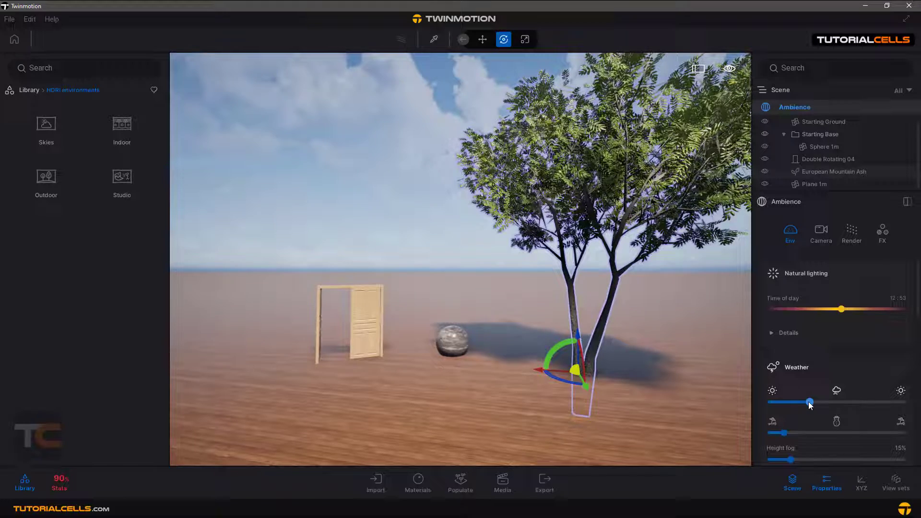
Slide Weather to the far left, removing all clouds for a clear sky.
left_click_drag(810, 403, 825, 402)
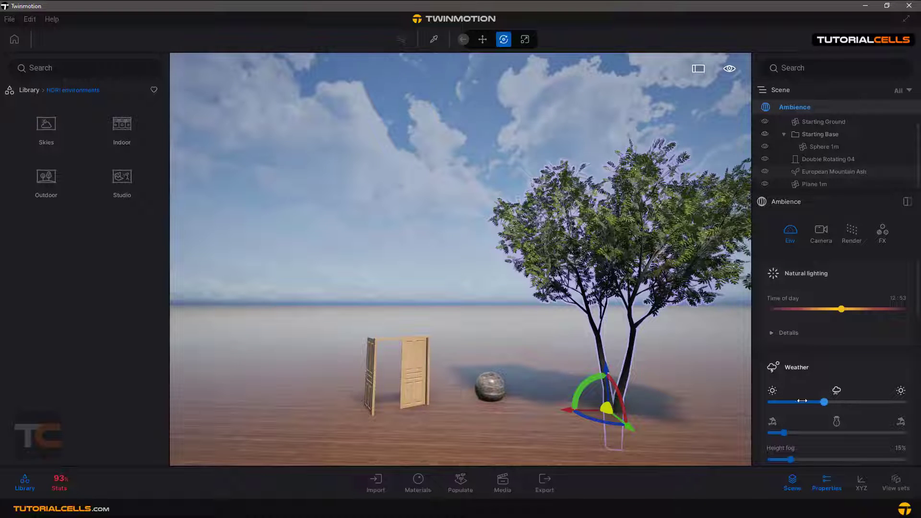
left_click_drag(823, 402, 770, 402)
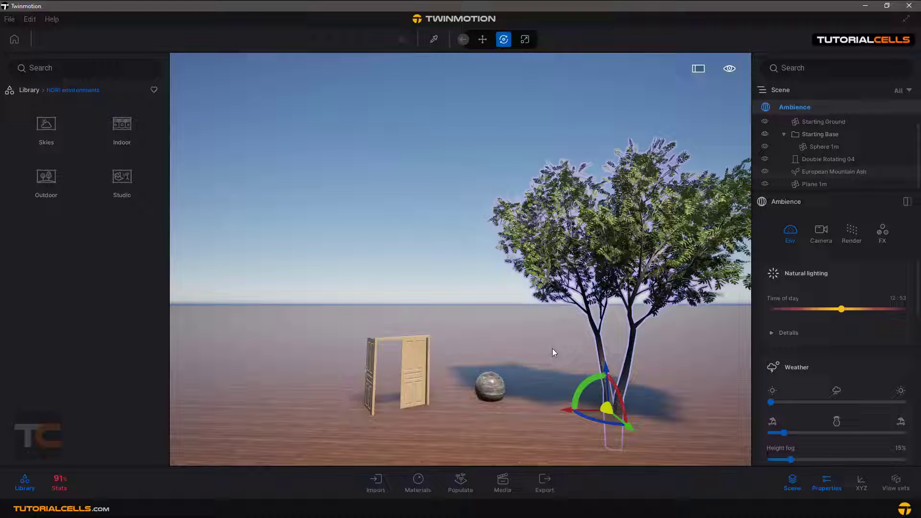
mouse_move(278, 280)
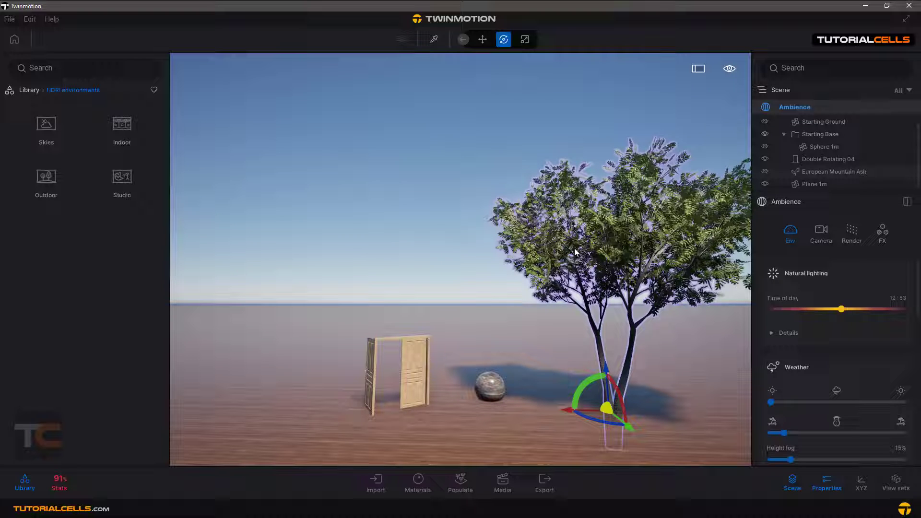
mouse_move(545, 247)
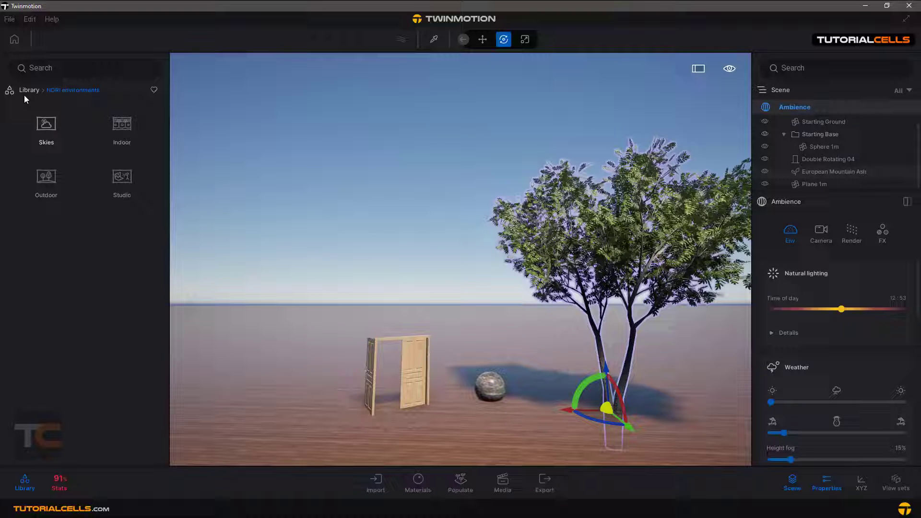
Browse Library > HDRI environments > Skies > Low sun, previewing Cloudy skies, then return to Low sun.
left_click(29, 90)
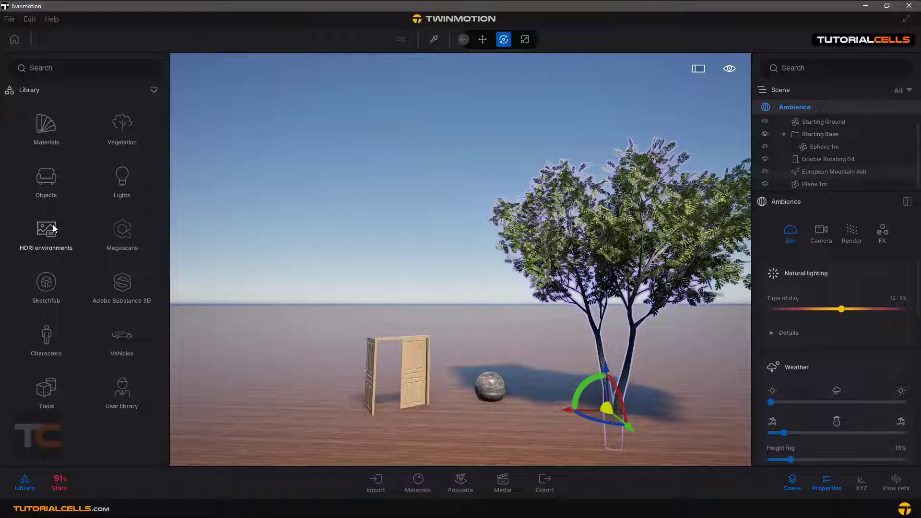
left_click(46, 233)
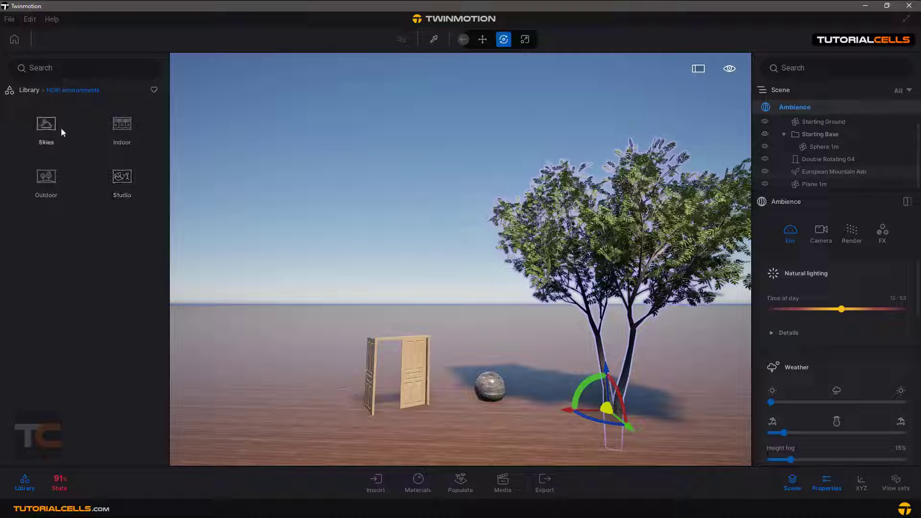
left_click(45, 126)
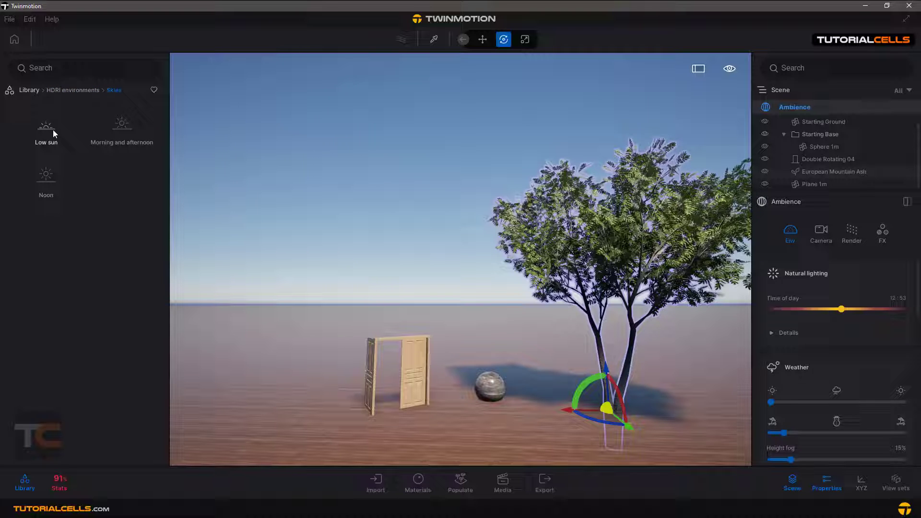
left_click(46, 127)
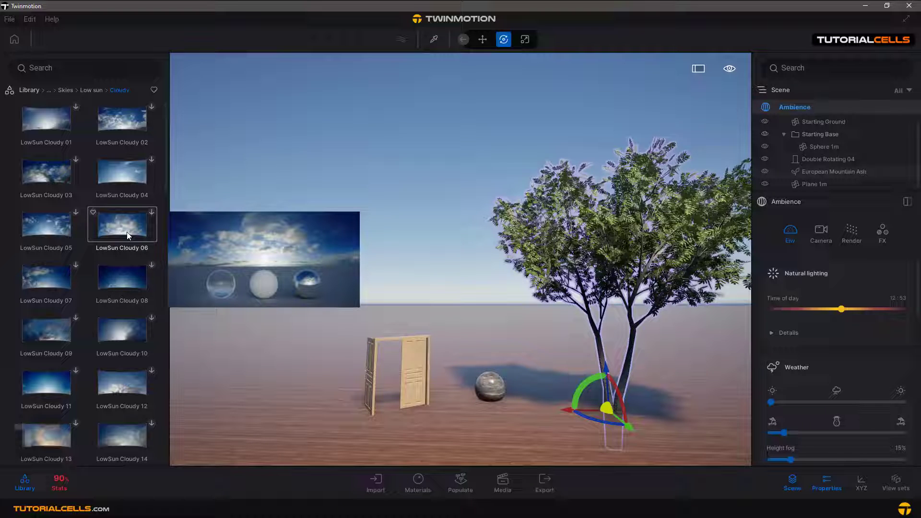
mouse_move(246, 262)
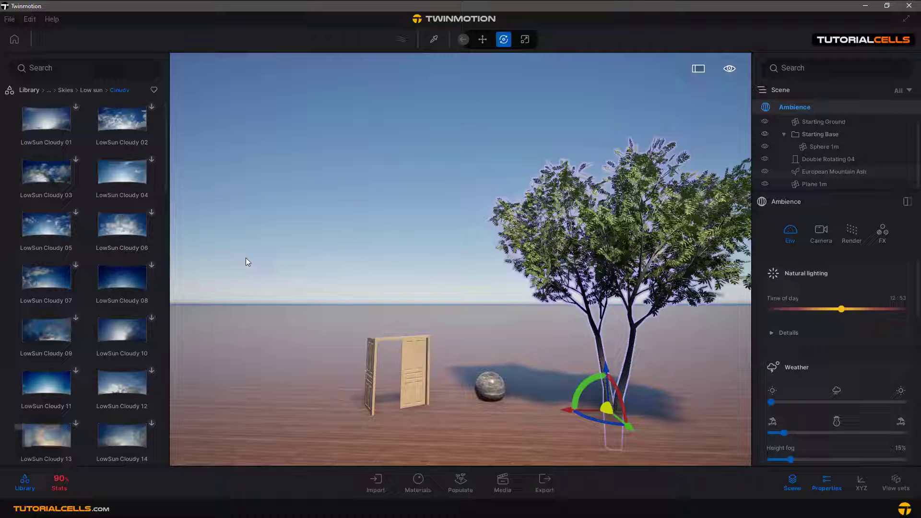
mouse_move(122, 224)
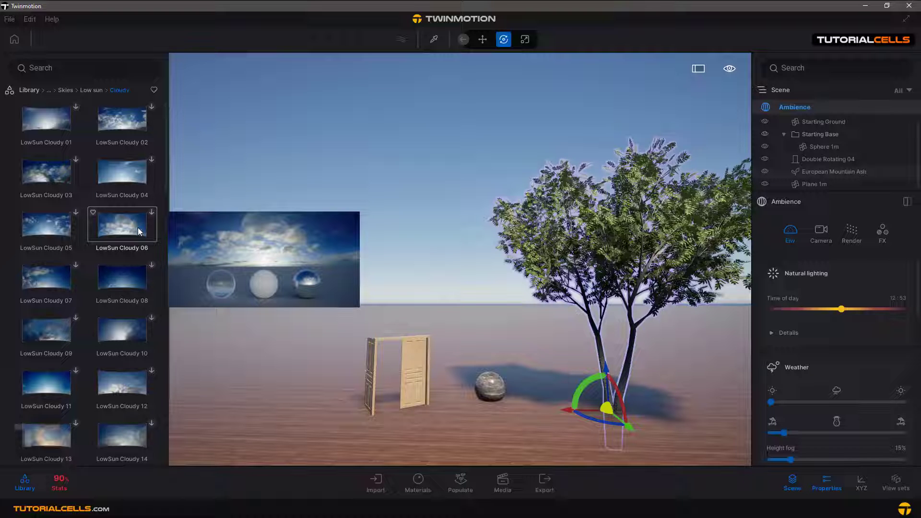
left_click(121, 331)
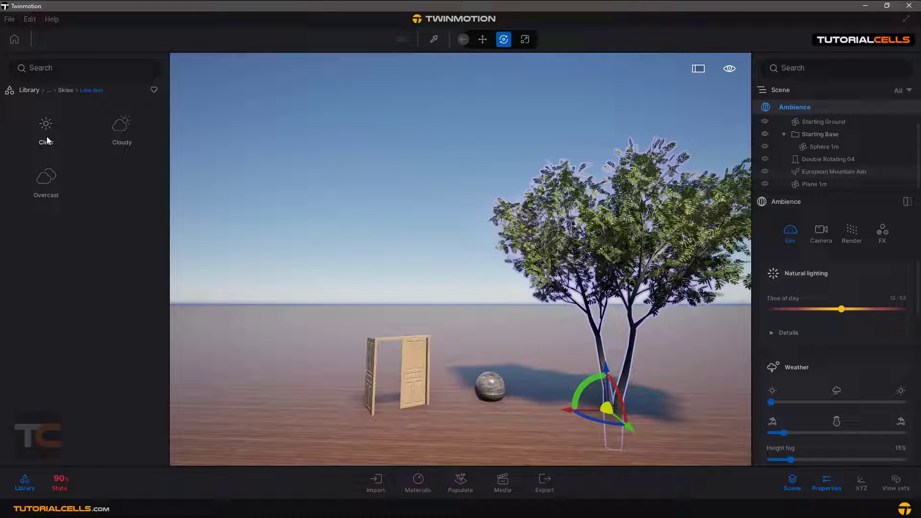
Open the Clear low-sun skies folder to add a LowSun Clear HDRI.
left_click(46, 123)
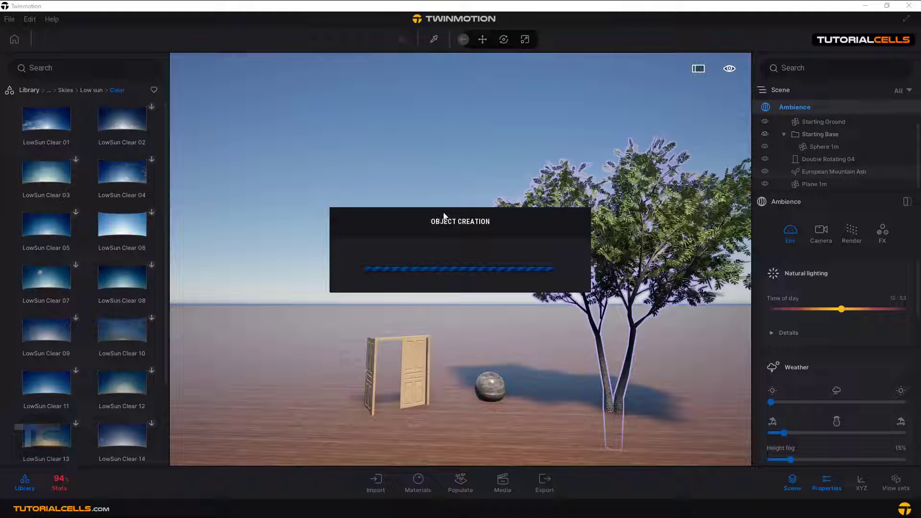
mouse_move(455, 205)
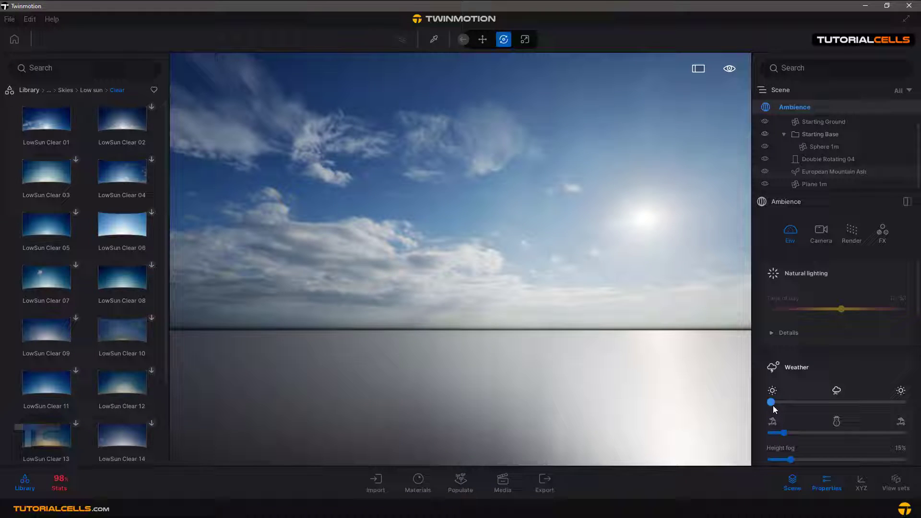
Raise Weather for cloud reflections on the ground, then return it to fully clear.
left_click_drag(772, 402, 814, 402)
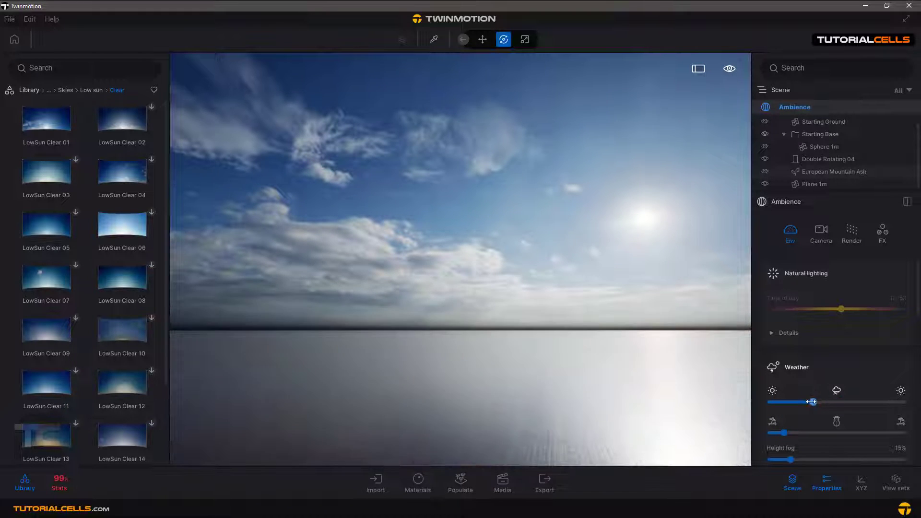
left_click_drag(814, 402, 841, 402)
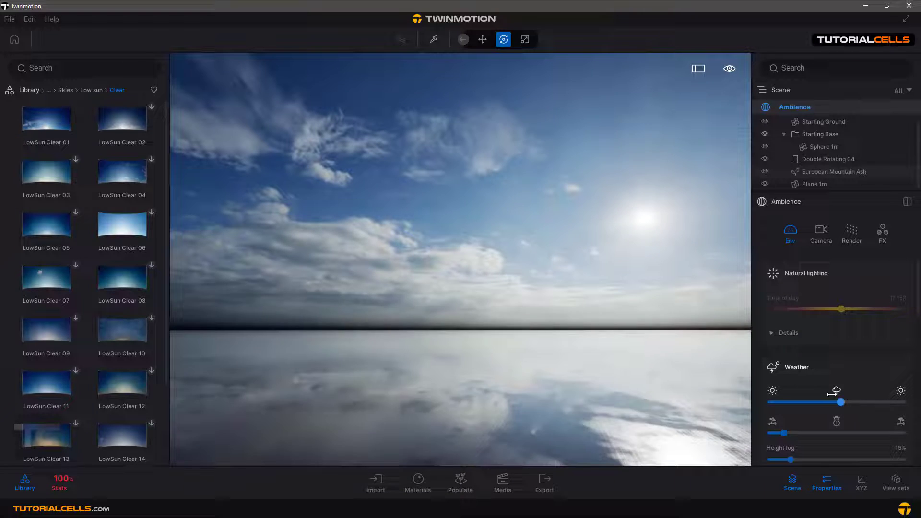
left_click_drag(840, 403, 825, 402)
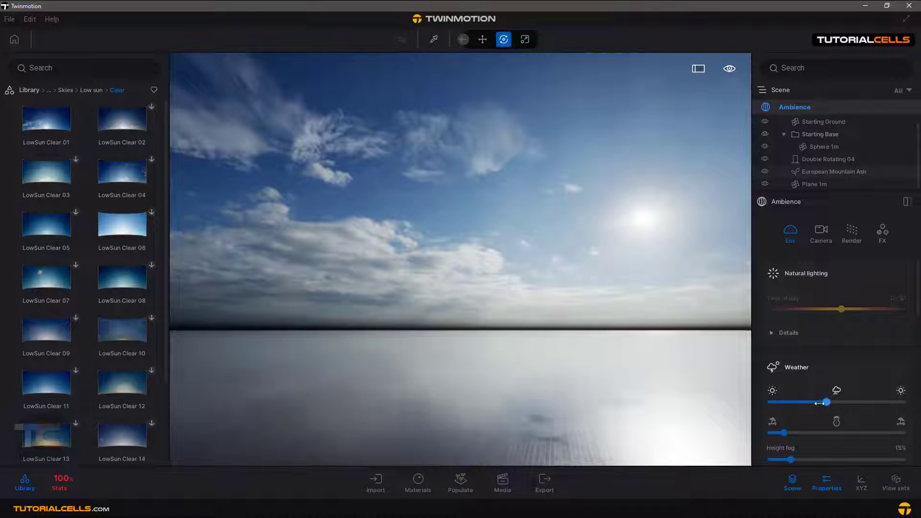
left_click_drag(825, 403, 772, 403)
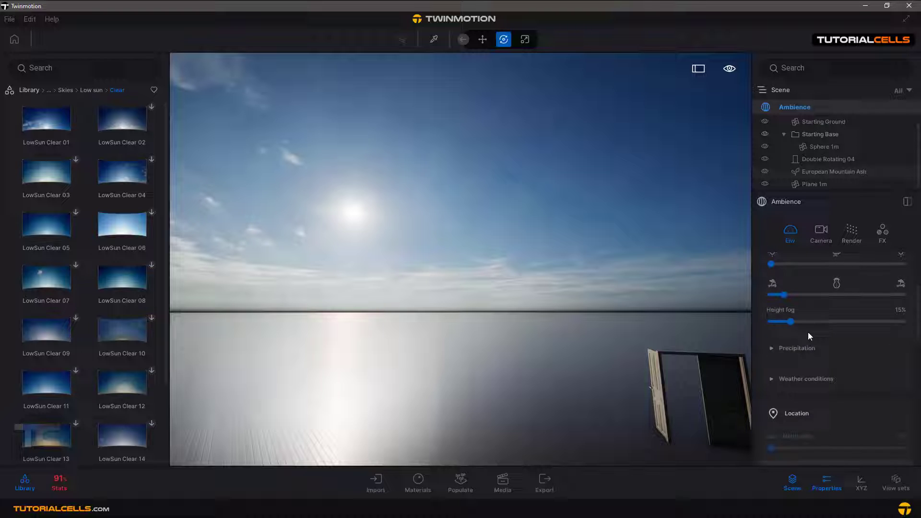
Toggle the HDRI environment off and on, then switch it to Backdrop HDRI.
left_click(796, 413)
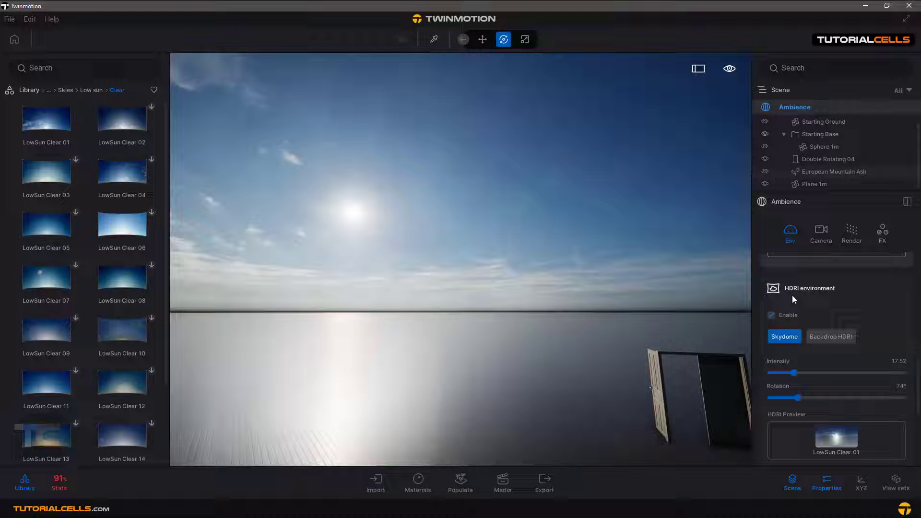
left_click(772, 315)
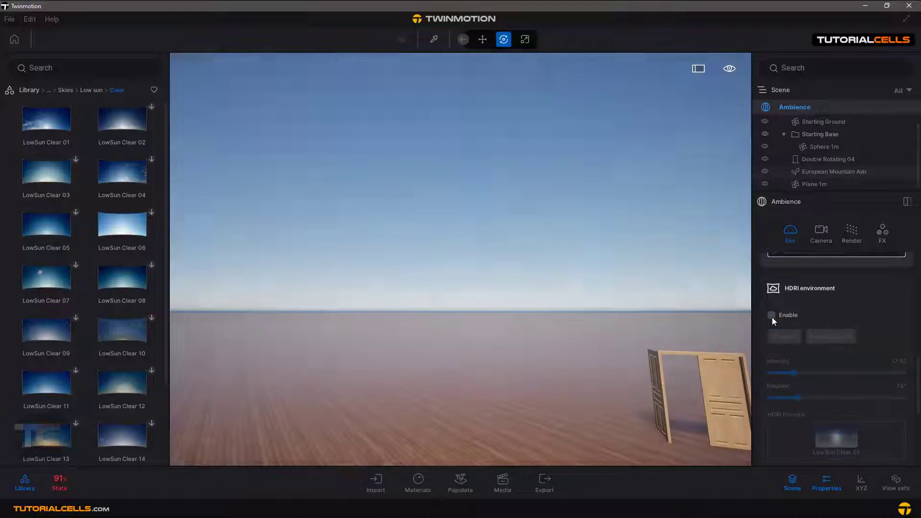
left_click(772, 315)
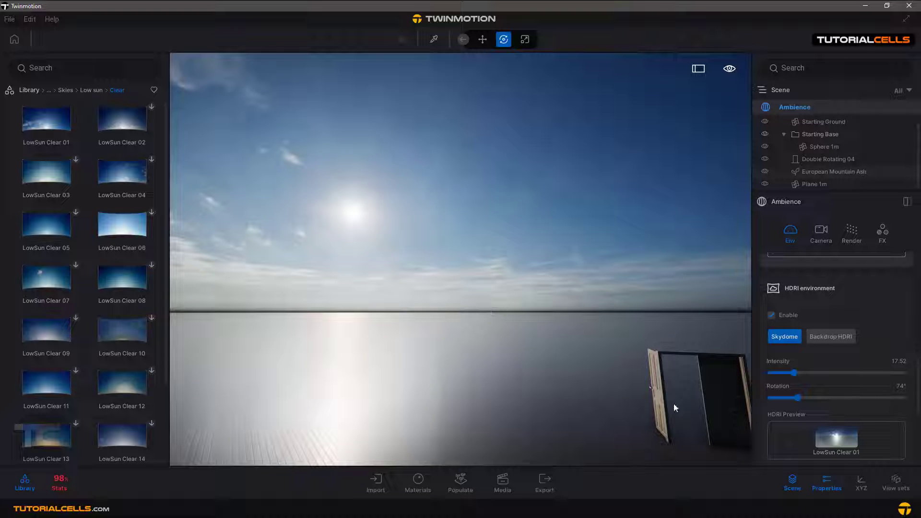
left_click(830, 336)
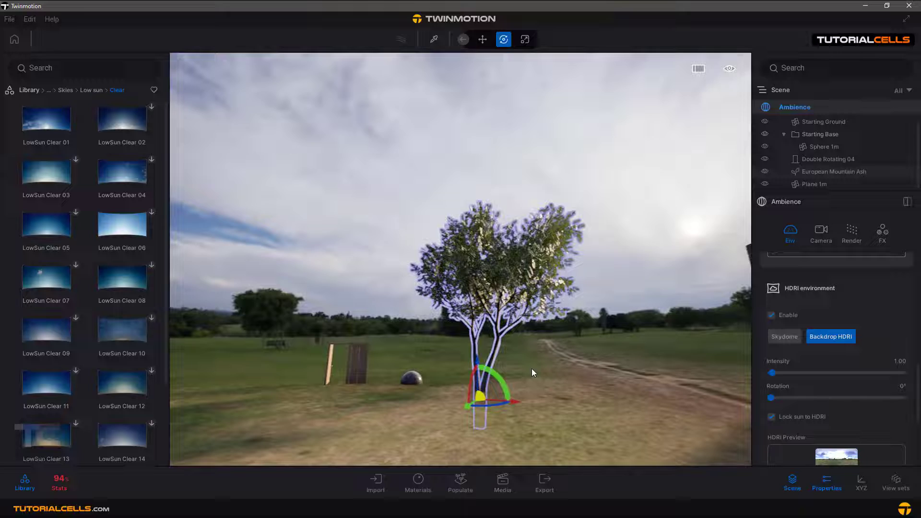
Set the backdrop HDRI Intensity slider to 6.20 and Rotation slider to 81°.
left_click_drag(773, 372, 793, 373)
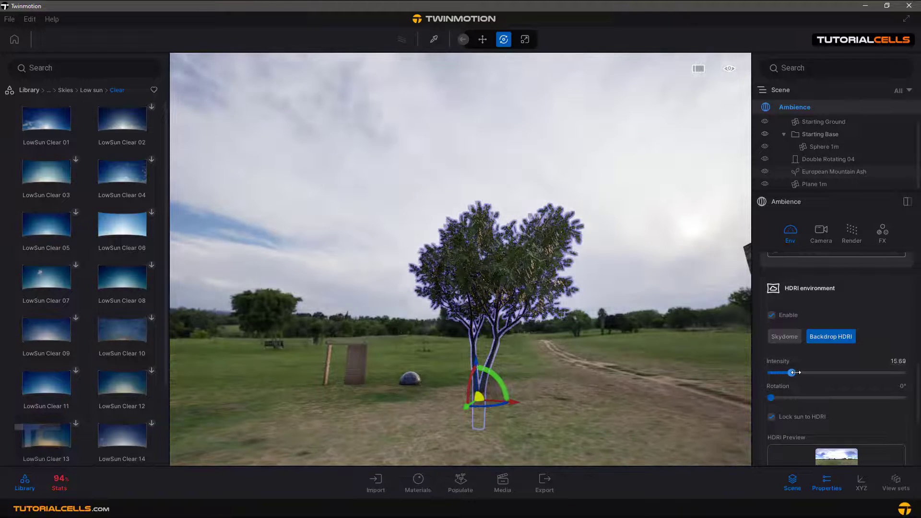
left_click_drag(794, 373, 843, 372)
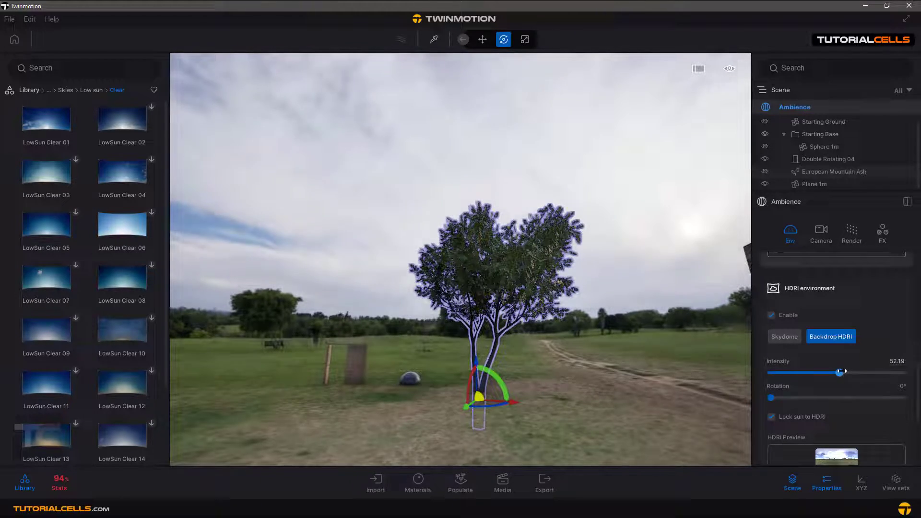
left_click_drag(842, 372, 777, 372)
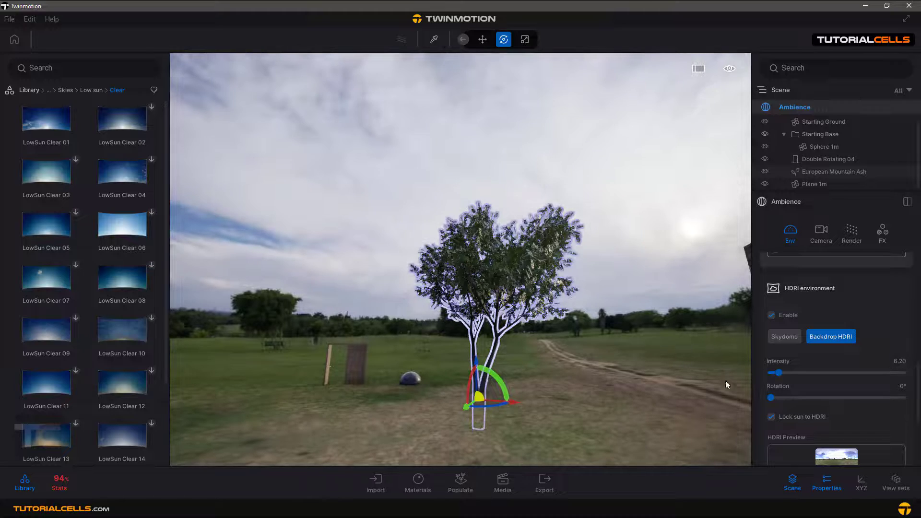
left_click_drag(776, 398, 796, 398)
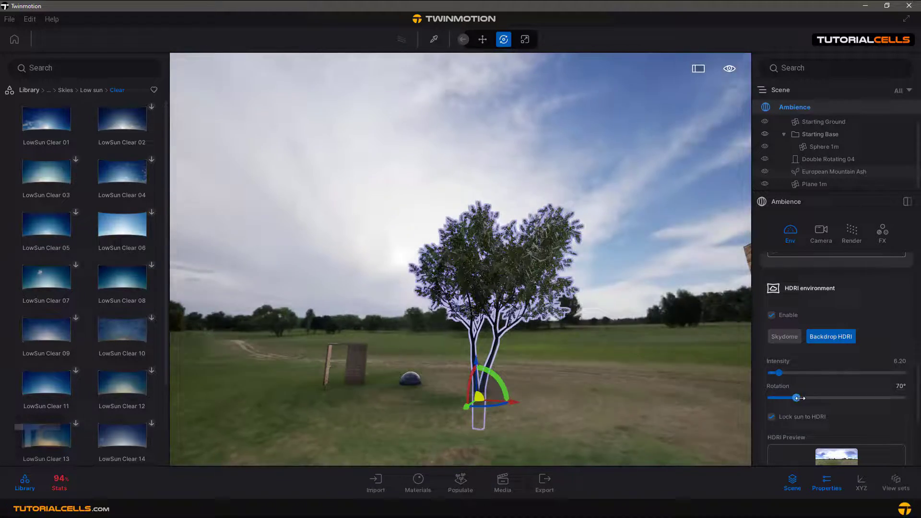
left_click_drag(797, 398, 802, 398)
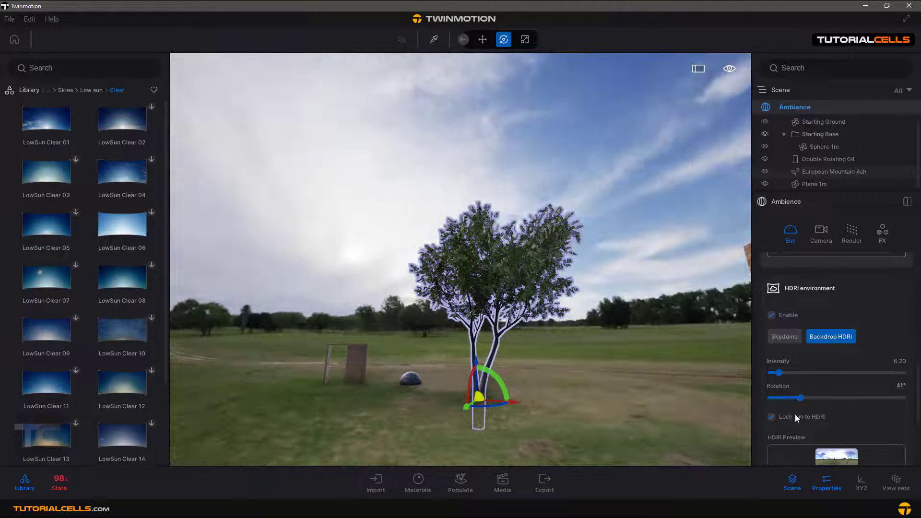
mouse_move(793, 425)
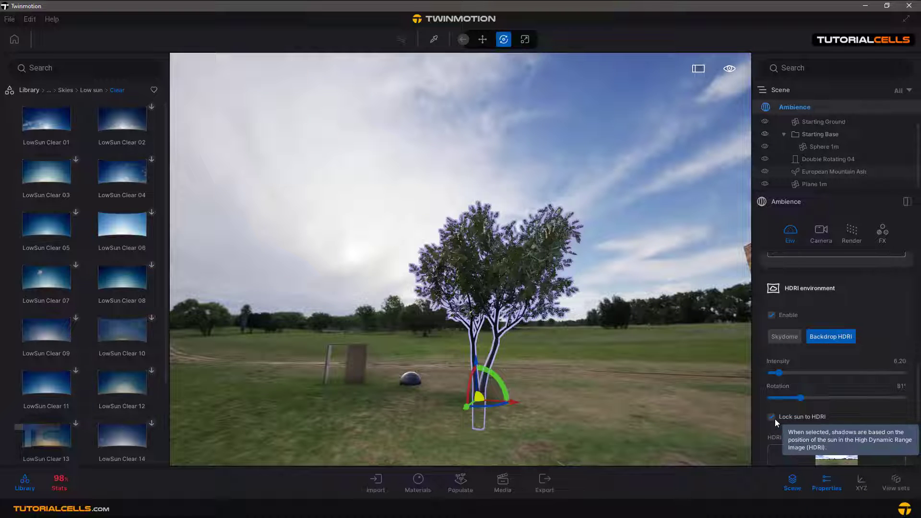
left_click(772, 417)
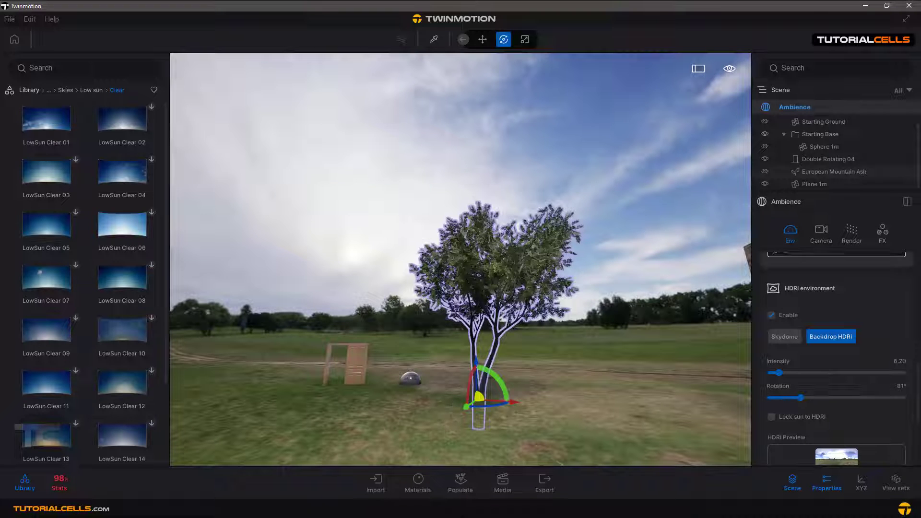
left_click(729, 68)
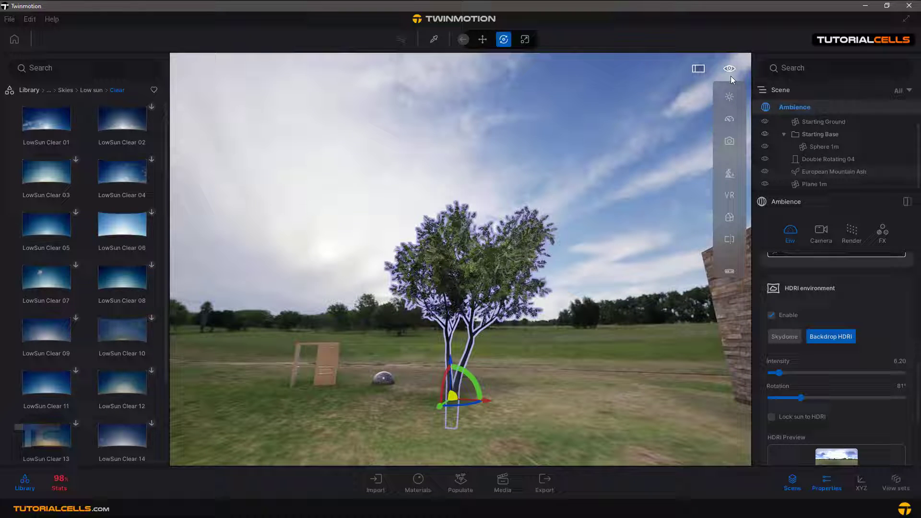
left_click(730, 97)
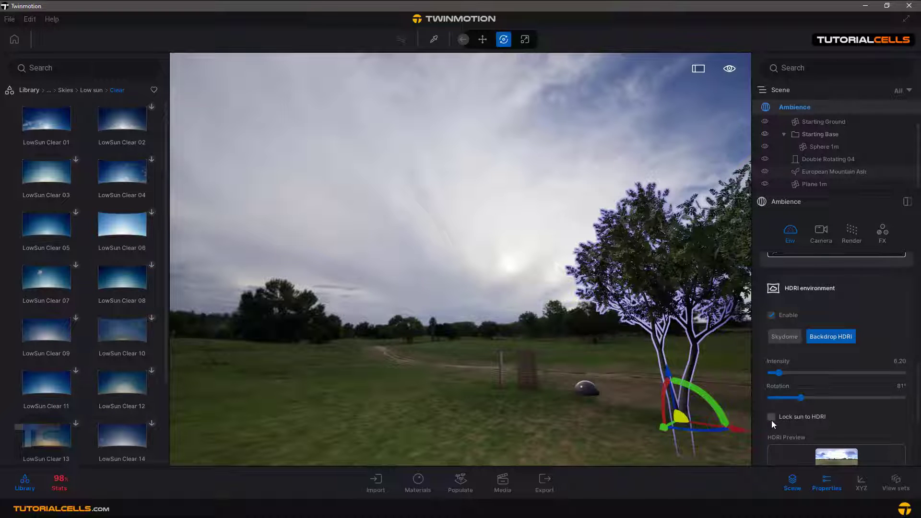
left_click(772, 417)
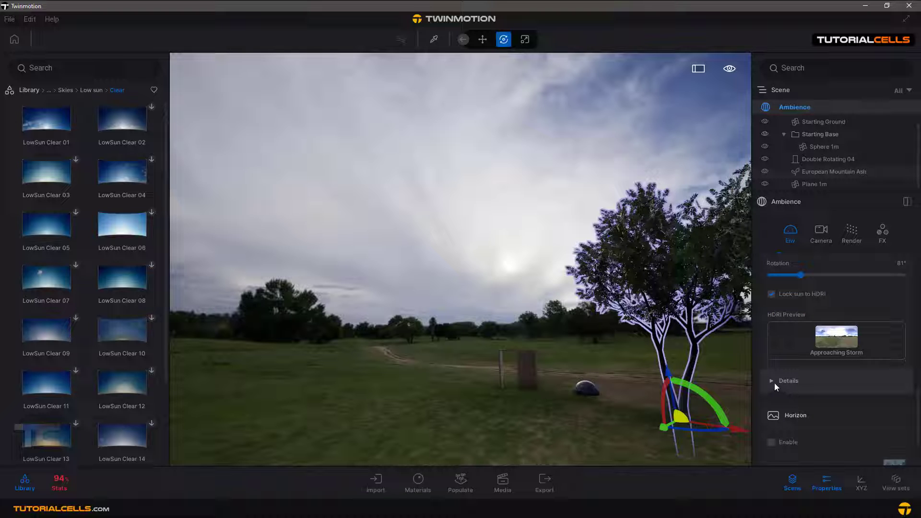
left_click(788, 381)
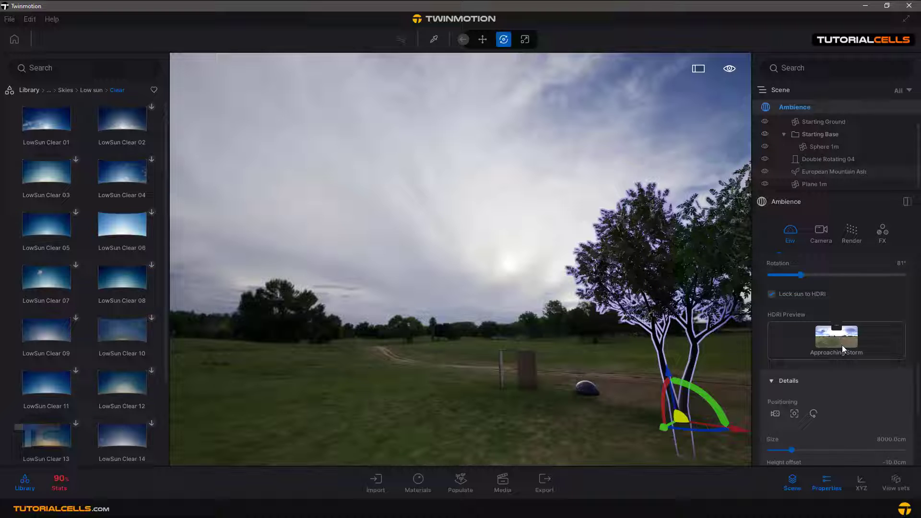
Reveal the backdrop Details and switch HDRI affects lighting off and back on.
scroll("down", 3)
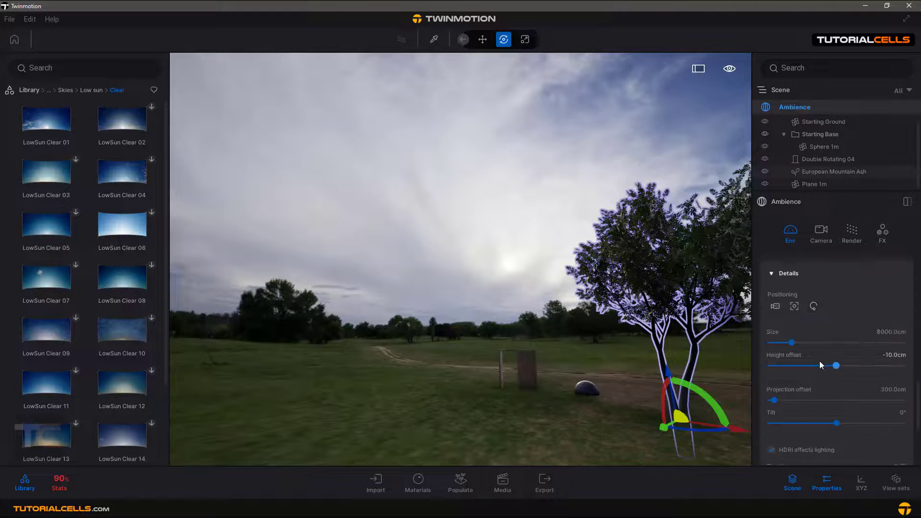
scroll("down", 3)
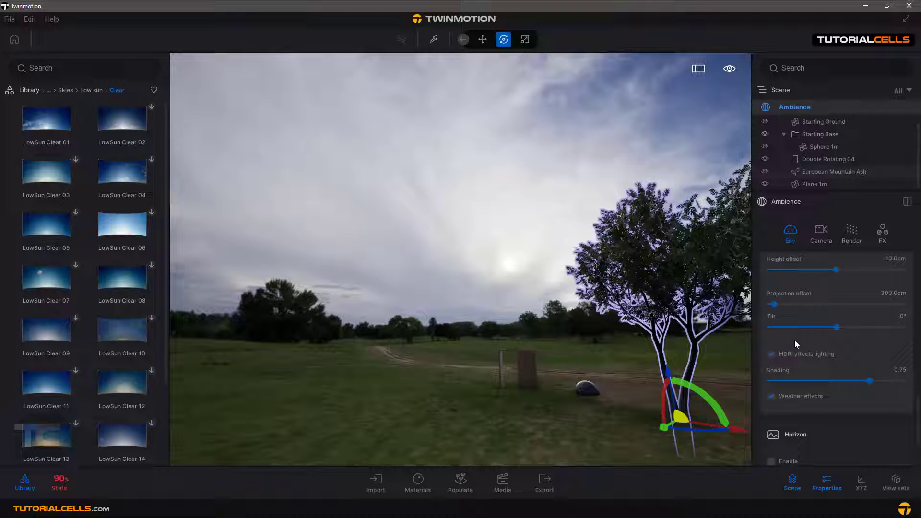
scroll("down", 3)
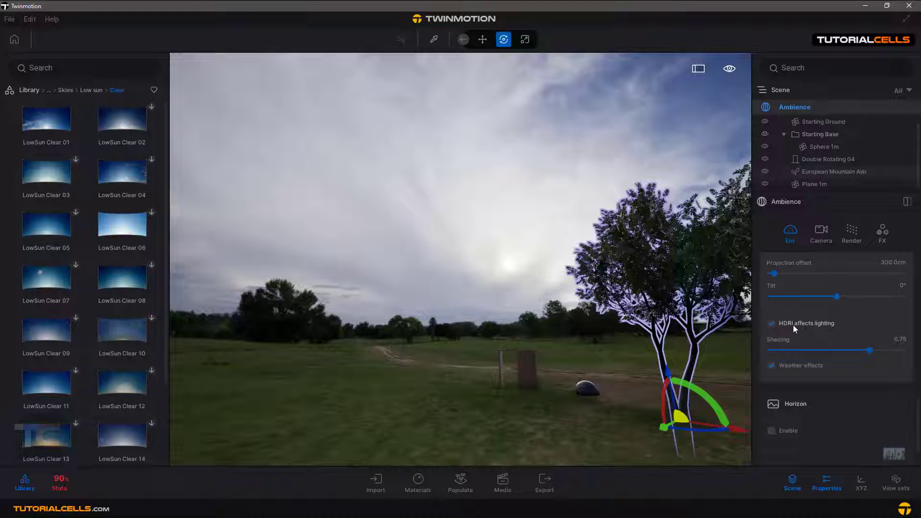
mouse_move(772, 323)
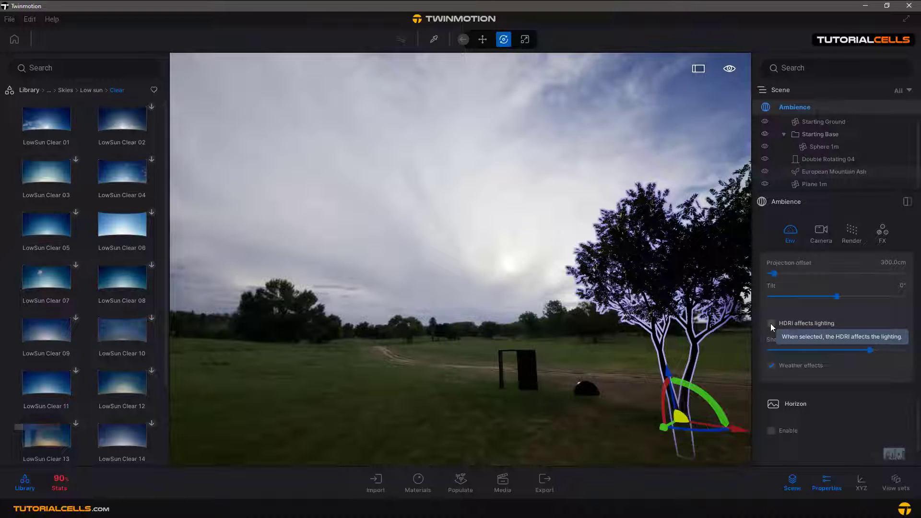
left_click(772, 327)
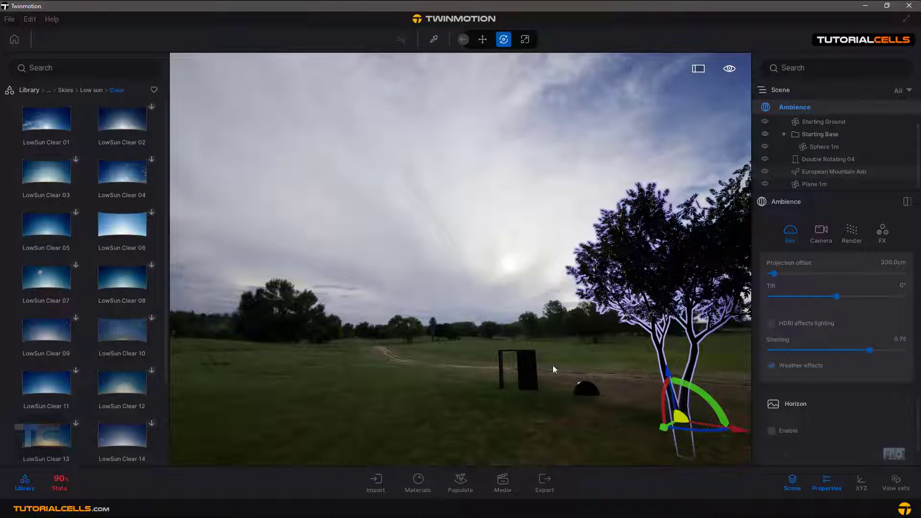
left_click(772, 323)
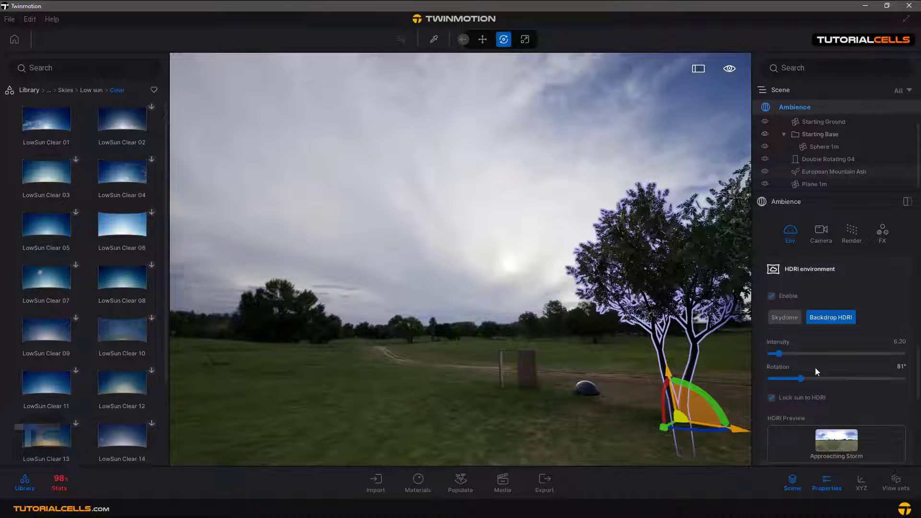
left_click(809, 269)
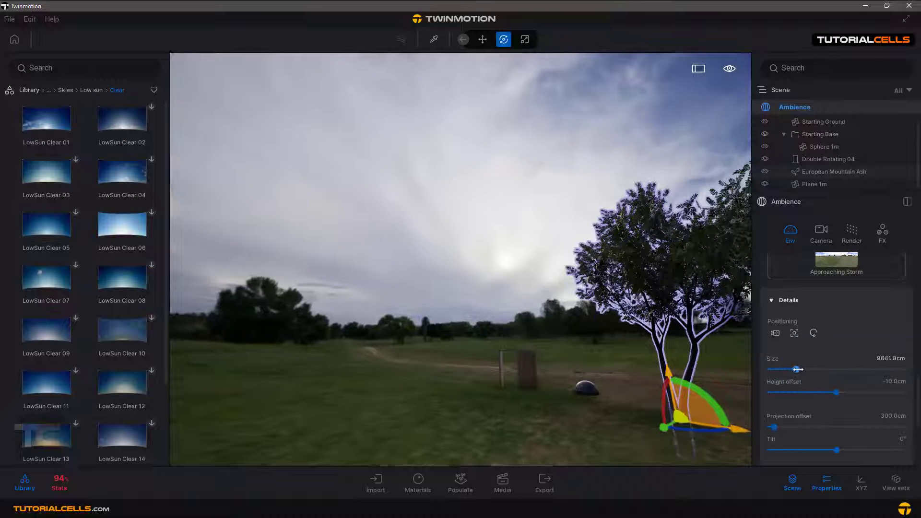
Set the backdrop HDRI size to 11451.6 cm.
left_click_drag(798, 369, 793, 370)
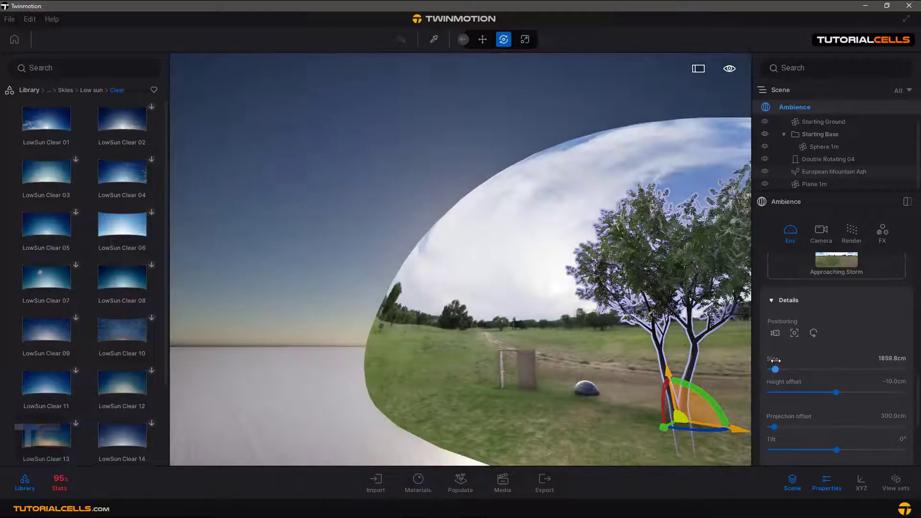
left_click_drag(776, 369, 802, 369)
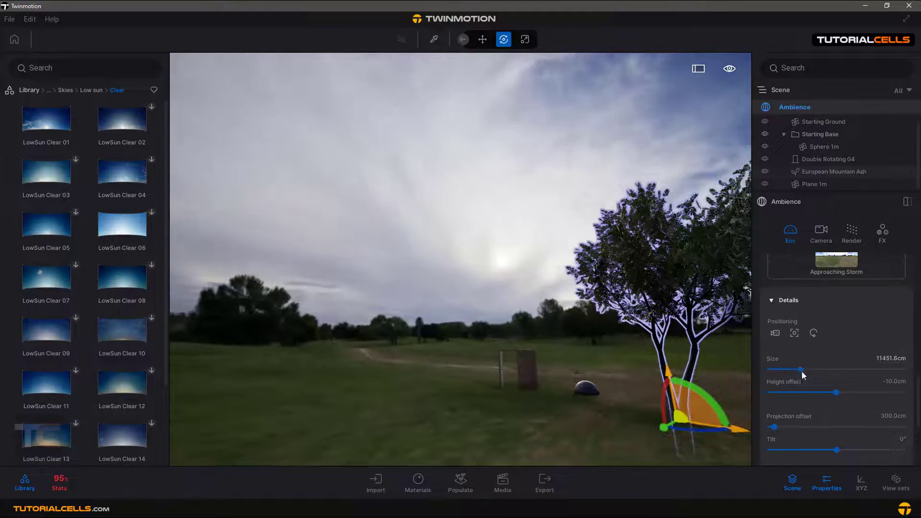
left_click_drag(854, 393, 832, 392)
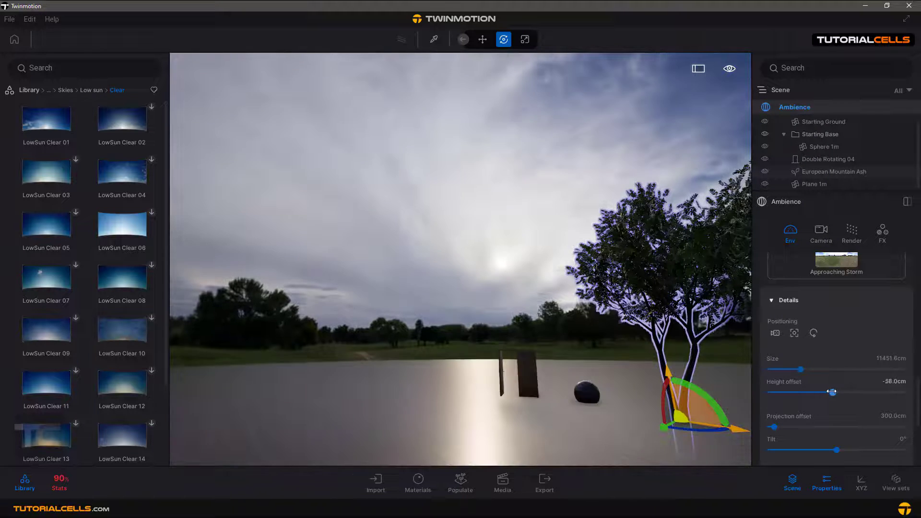
Set height offset 29 cm, projection offset 1308.7 cm and tilt 3°.
left_click_drag(832, 392, 839, 393)
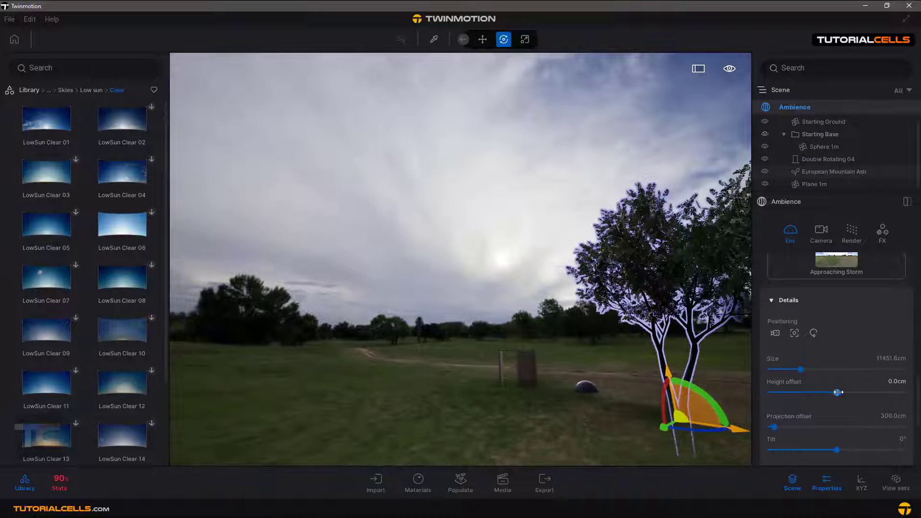
left_click_drag(840, 392, 840, 377)
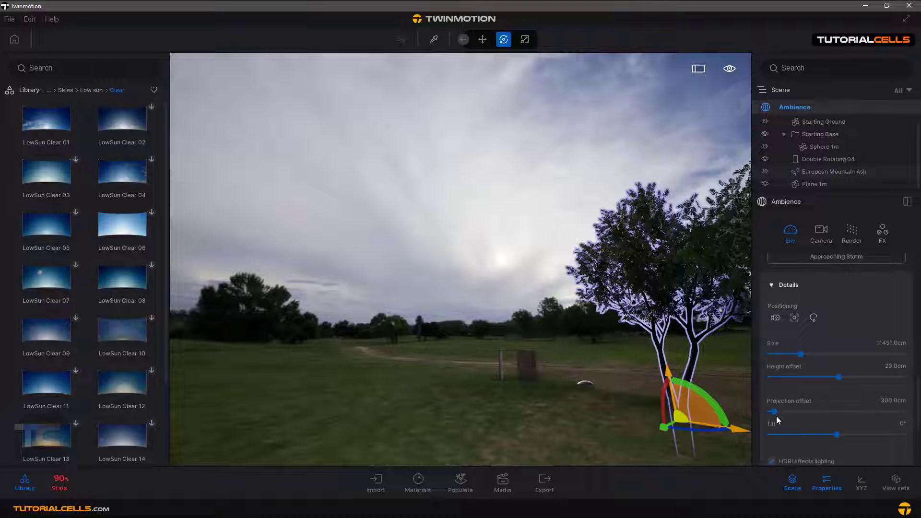
left_click_drag(773, 412, 793, 412)
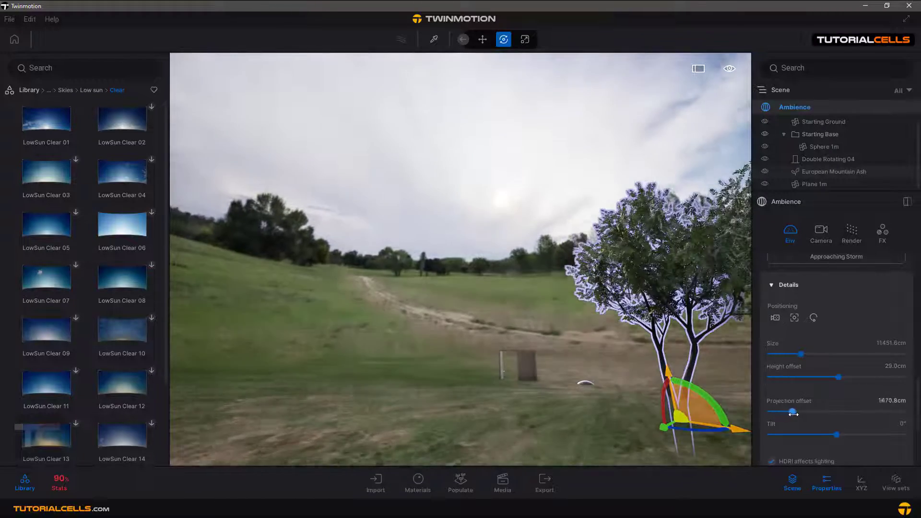
left_click_drag(793, 412, 796, 411)
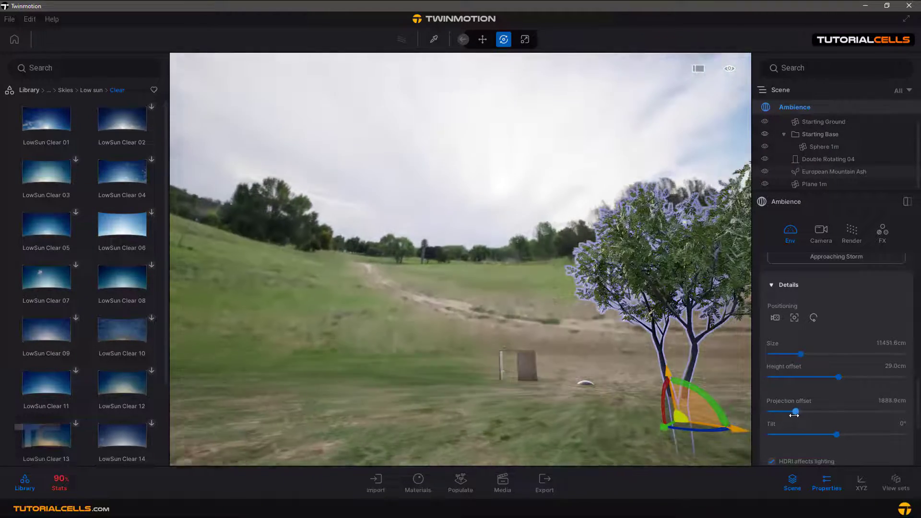
left_click_drag(841, 435, 825, 435)
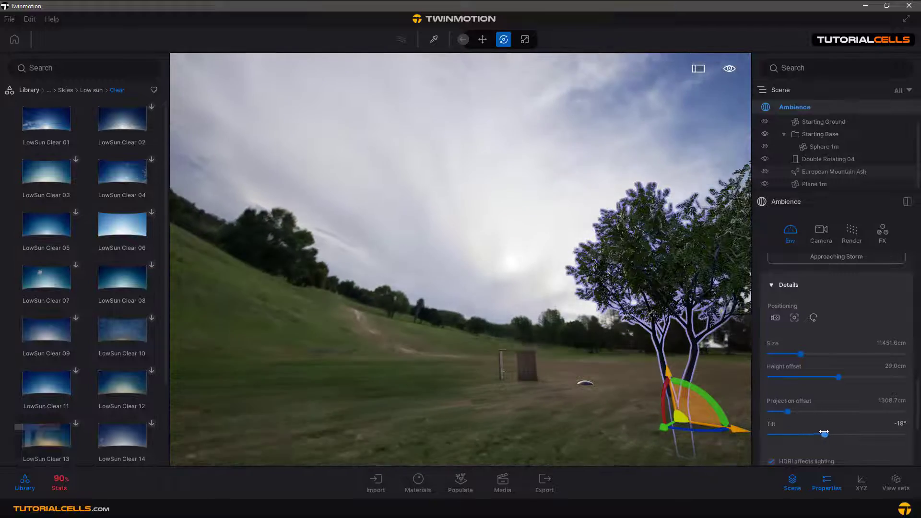
left_click_drag(825, 434, 855, 434)
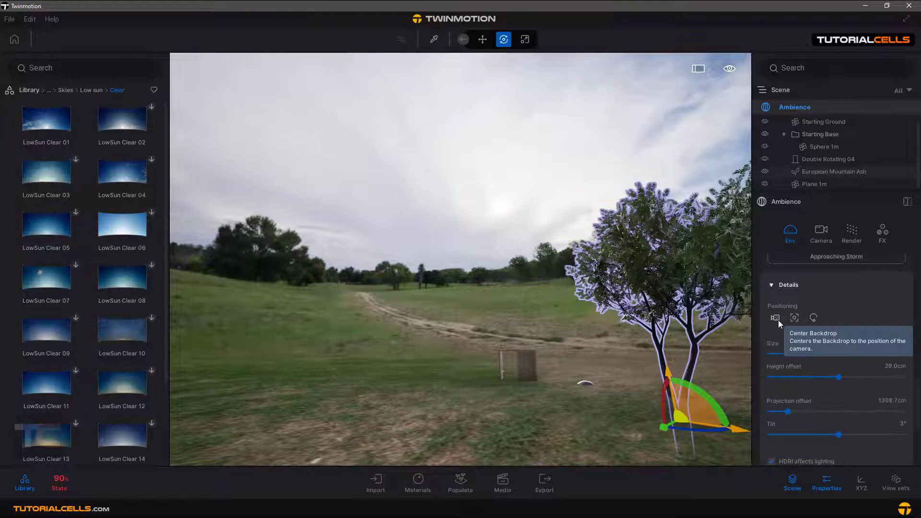
Recentre the grassy field backdrop on the camera using Center Backdrop.
left_click(775, 318)
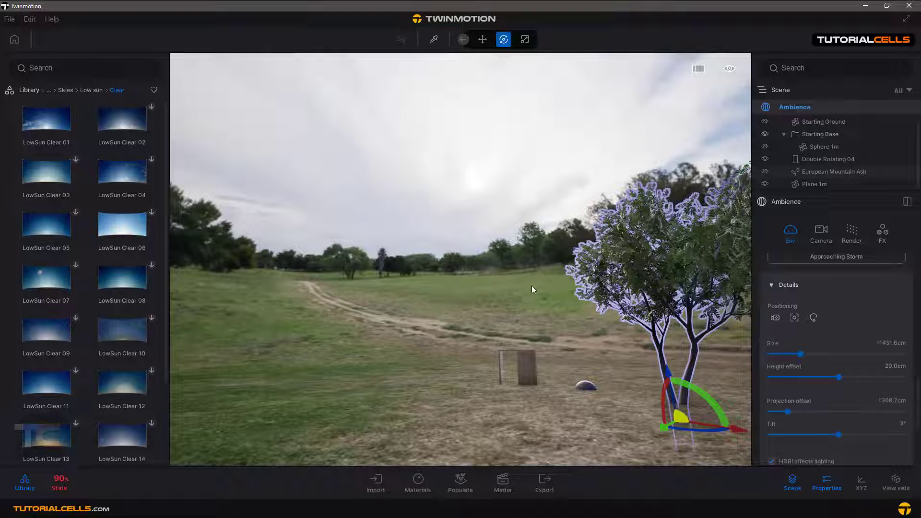
mouse_move(775, 318)
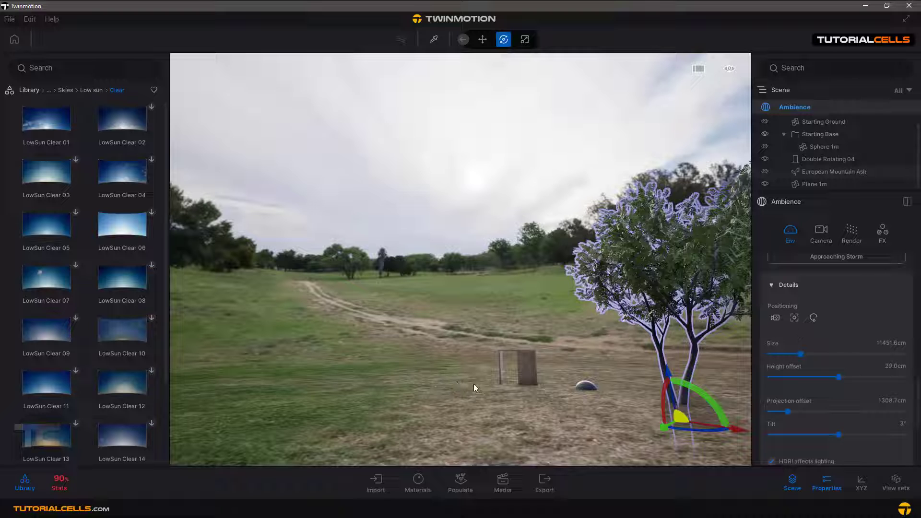
mouse_move(795, 318)
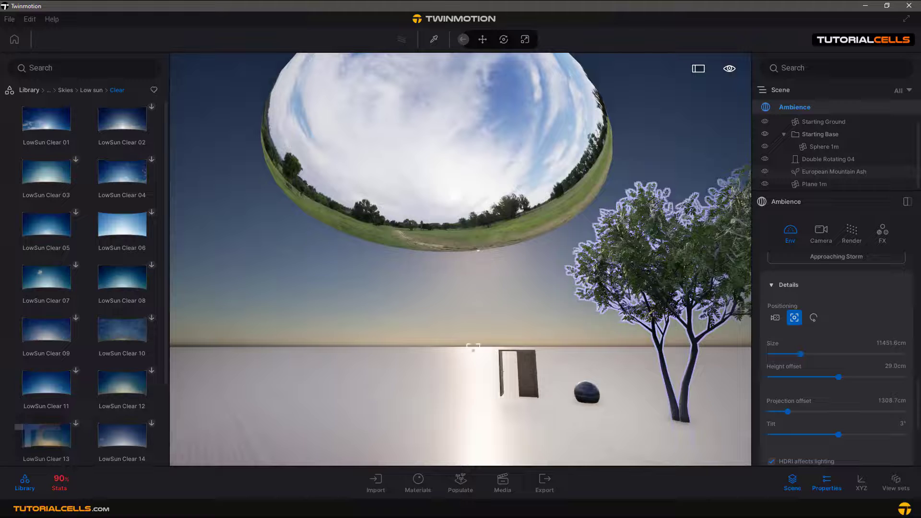
mouse_move(814, 317)
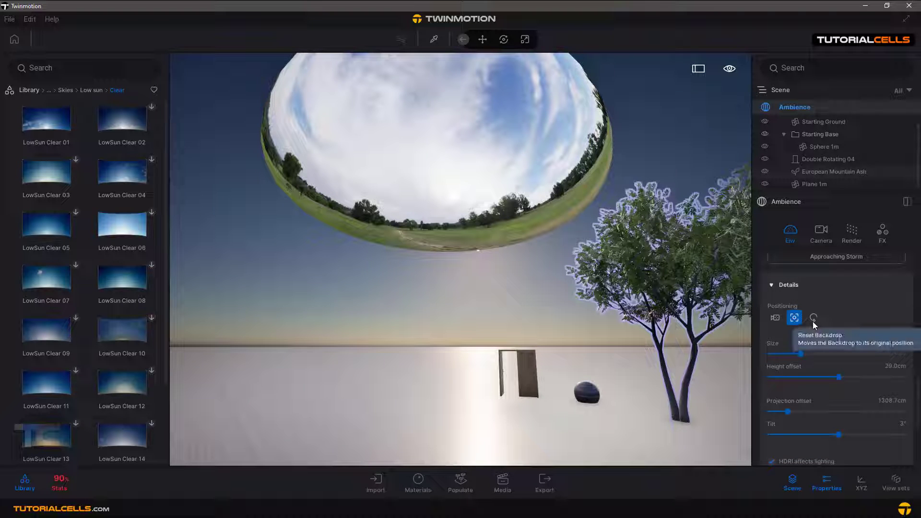
left_click(814, 317)
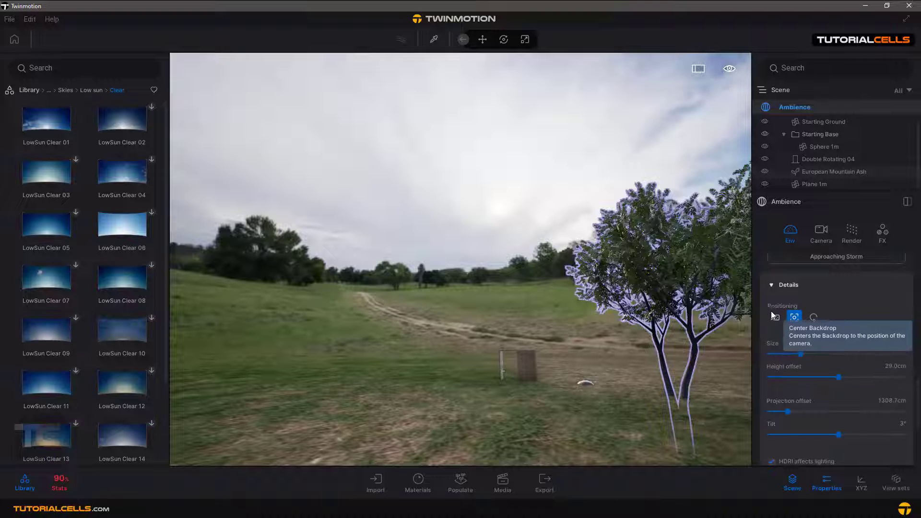
Expand Weather and drag the sun/cloud slider partway from sunny toward cloudy.
scroll("down", 3)
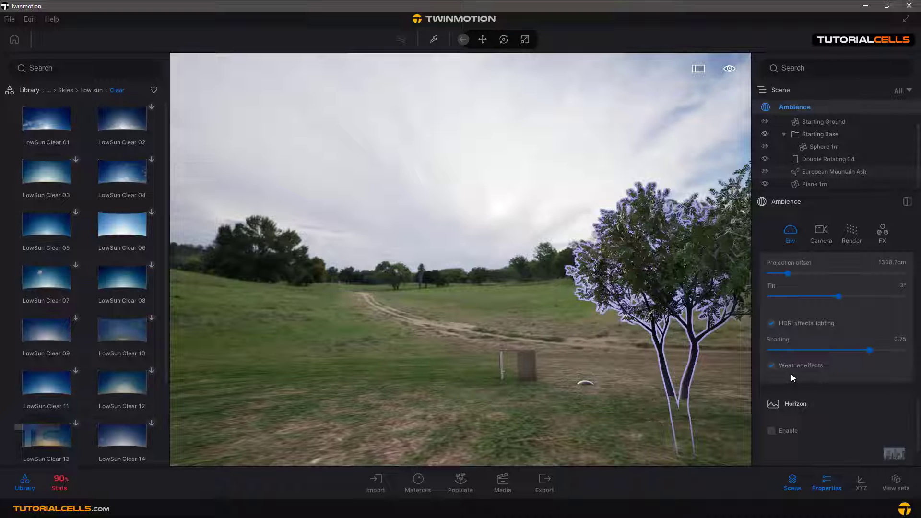
mouse_move(772, 365)
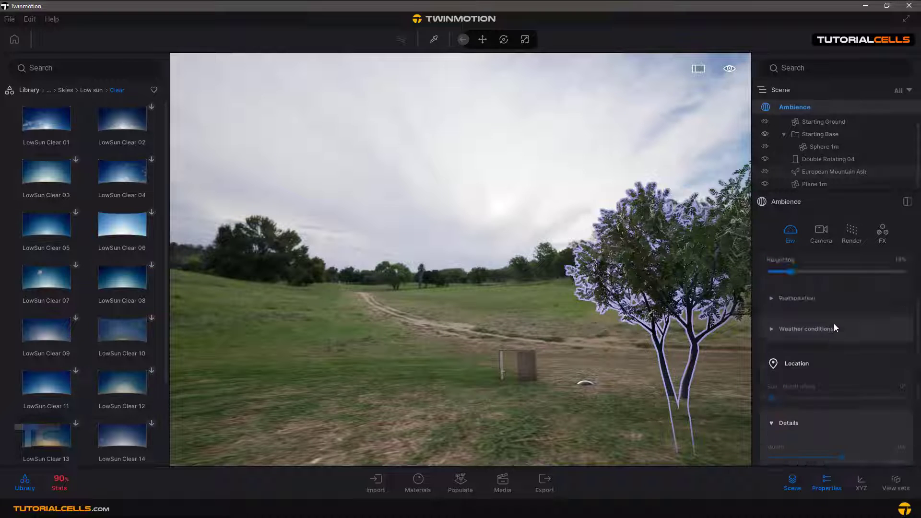
left_click(804, 328)
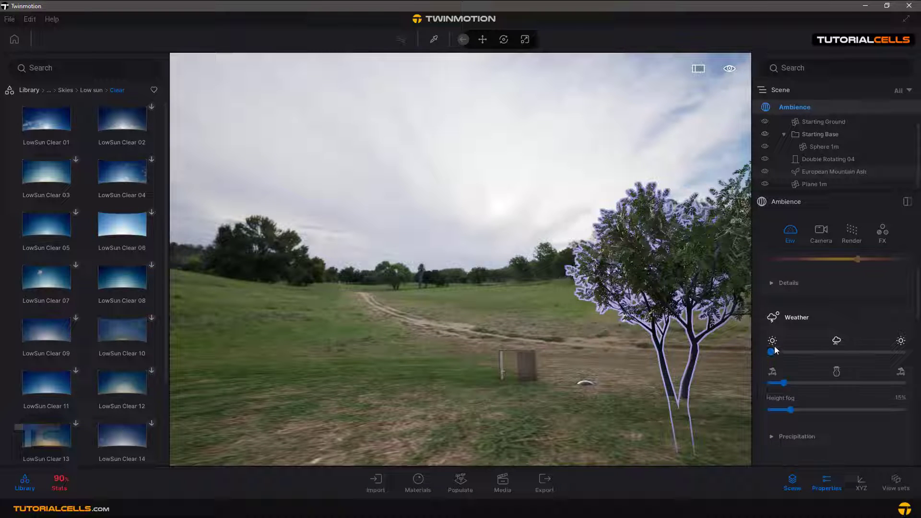
left_click_drag(772, 352, 820, 351)
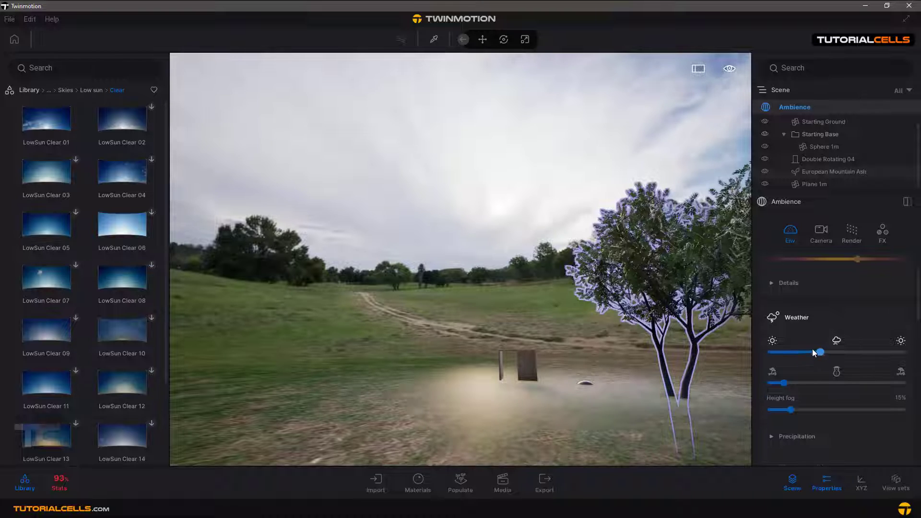
left_click_drag(820, 352, 843, 352)
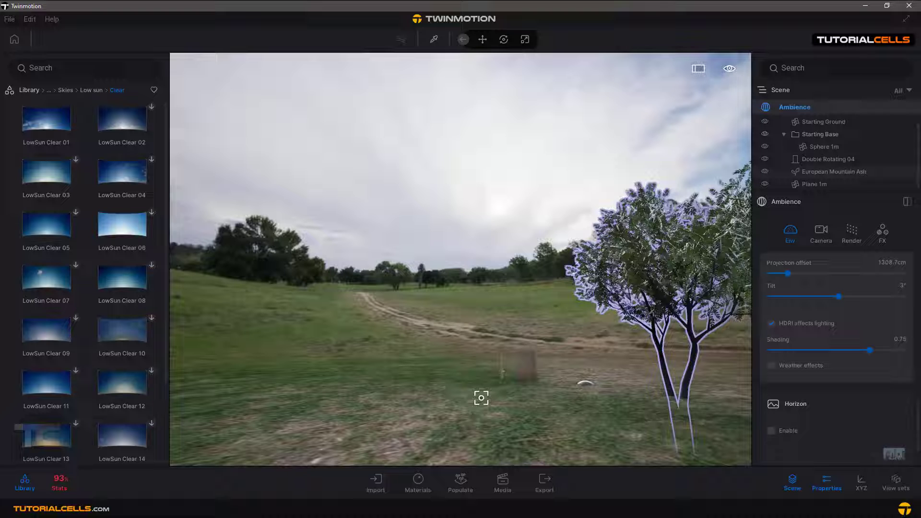
Return the Library to the top HDRI environments categories via the breadcrumb.
left_click(795, 272)
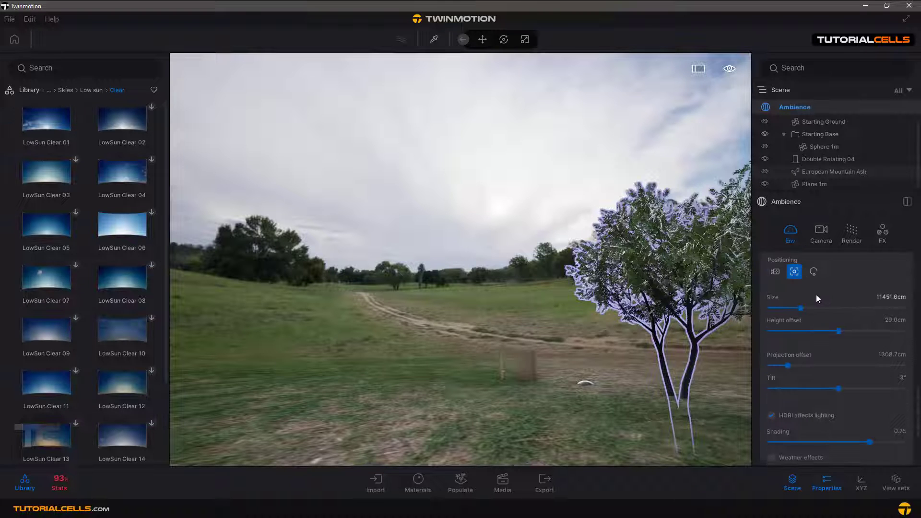
mouse_move(775, 271)
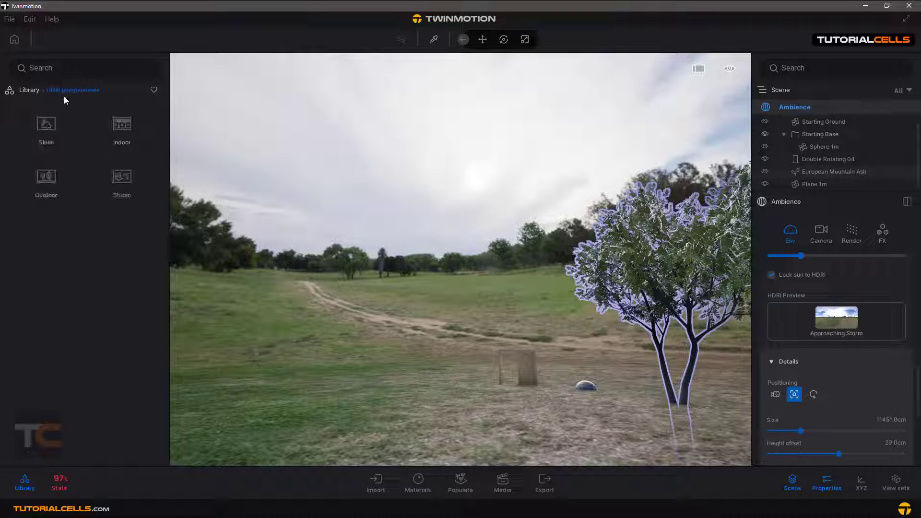
Browse the Studio and Outdoor HDRI environment categories.
left_click(121, 183)
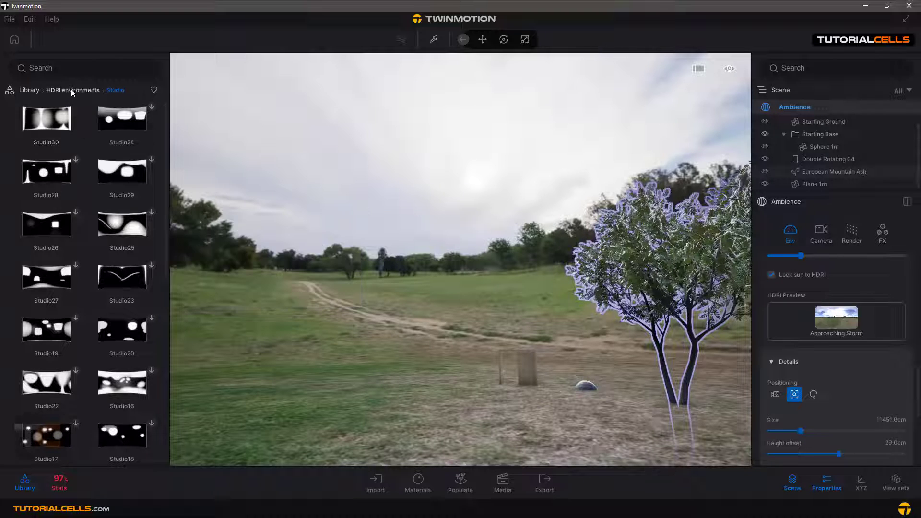
left_click(72, 90)
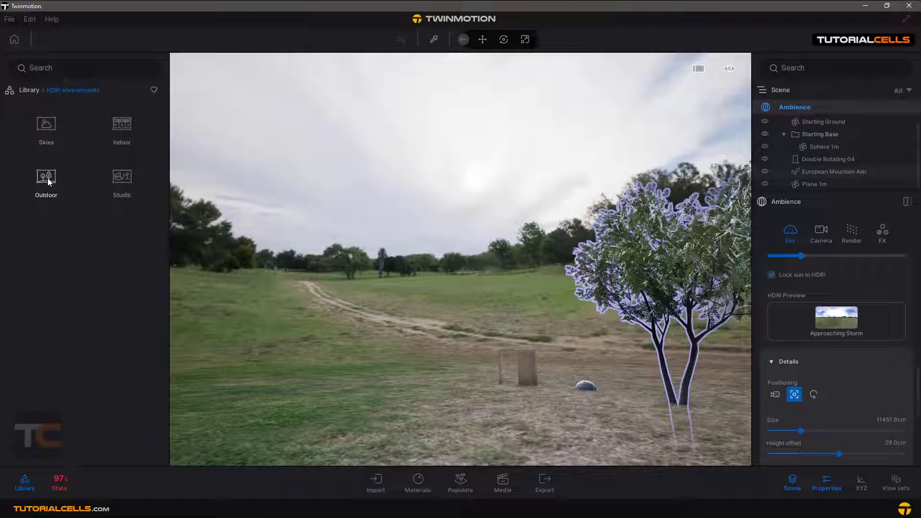
left_click(46, 181)
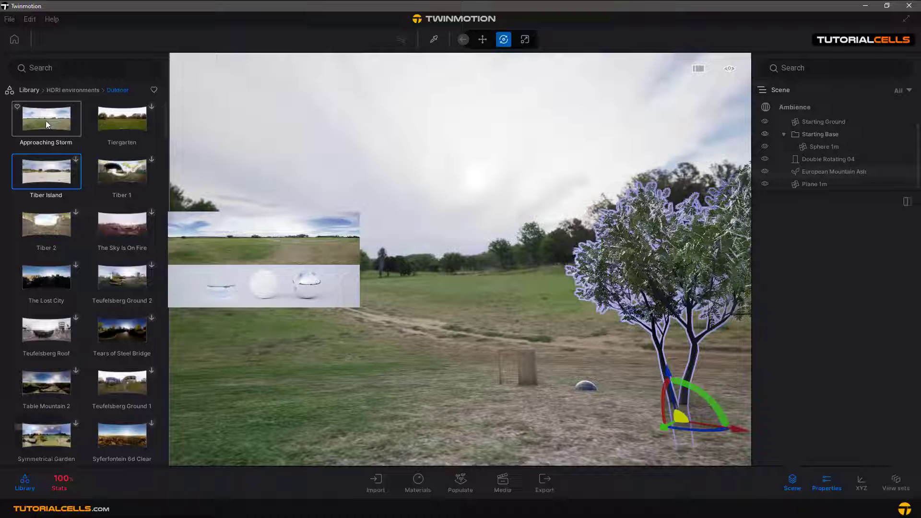
left_click(794, 107)
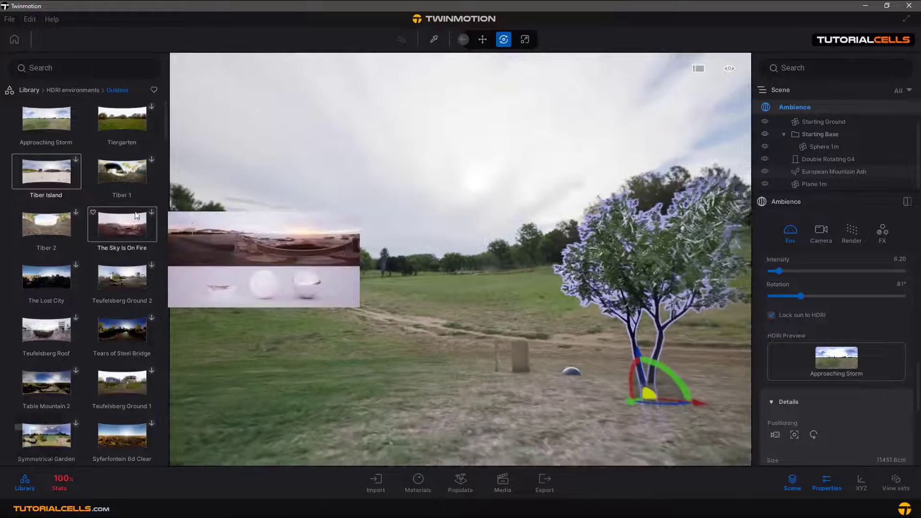
Go to Skies > Low sun > Clear and apply LowSun Clear 01 as the backdrop.
left_click(46, 119)
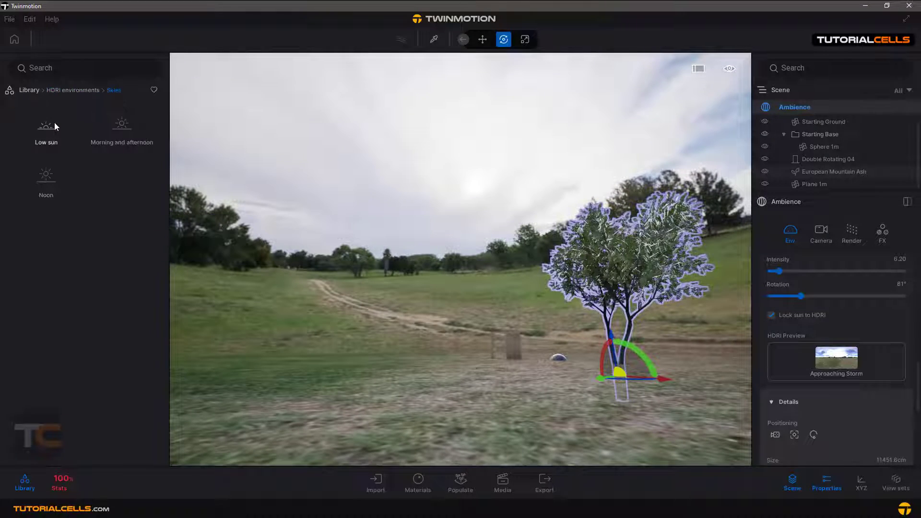
left_click(45, 126)
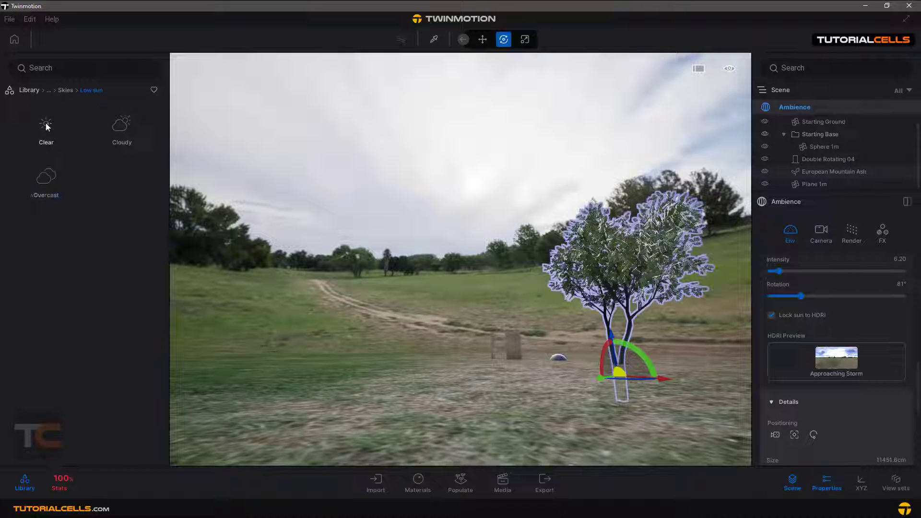
left_click(46, 130)
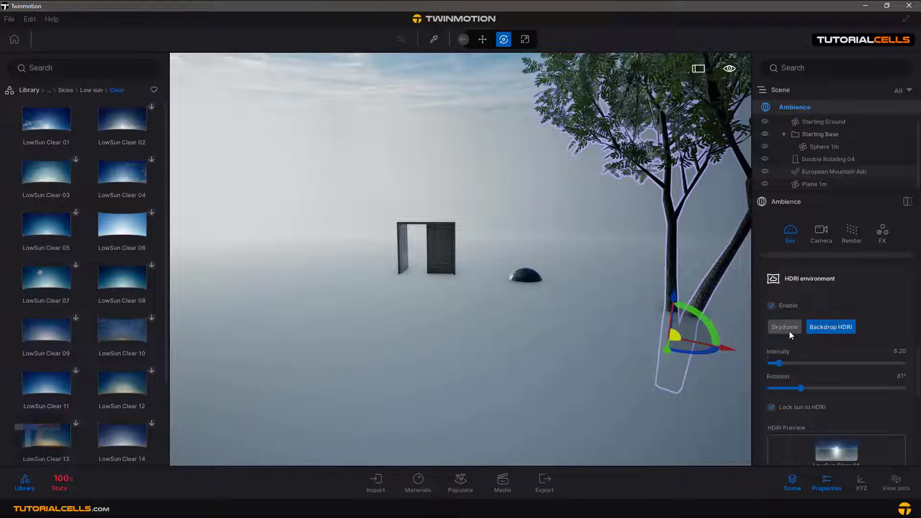
Use LowSun Clear as a skydome with weather set partly cloudy, viewing the sky.
left_click(784, 326)
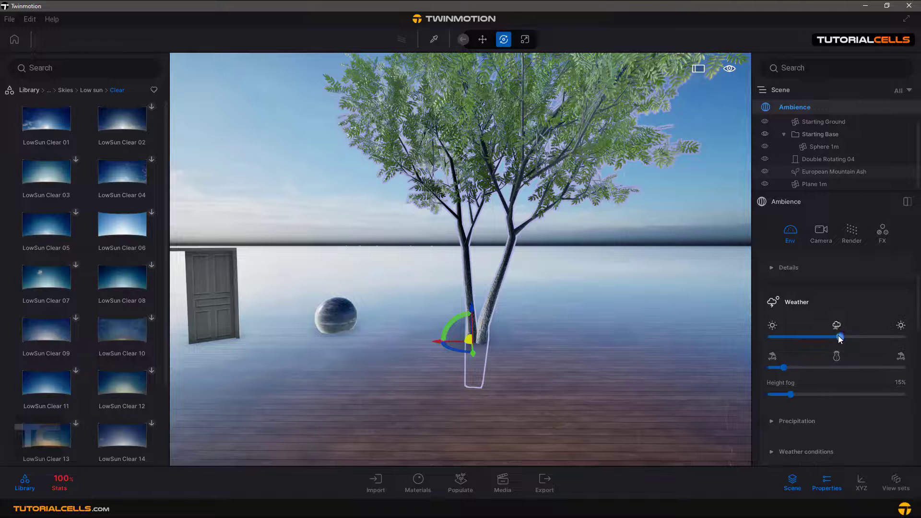
left_click_drag(840, 336, 800, 336)
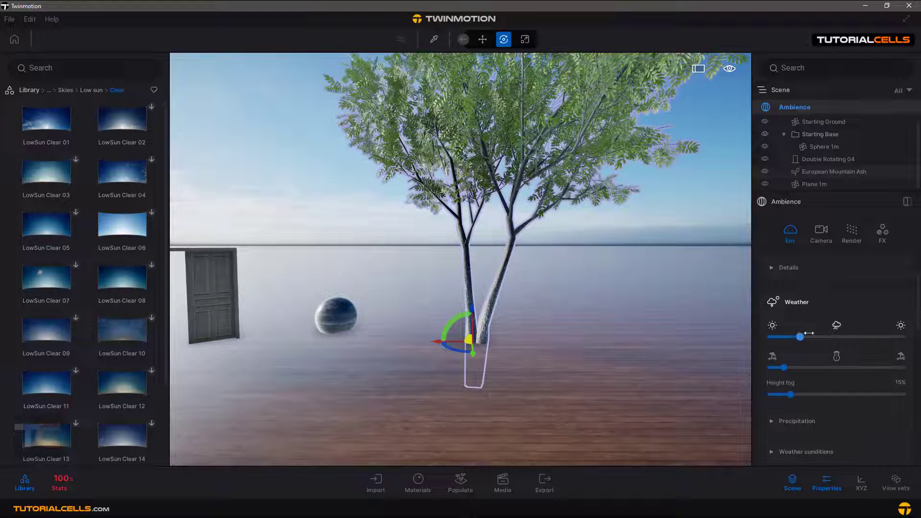
left_click_drag(799, 336, 840, 336)
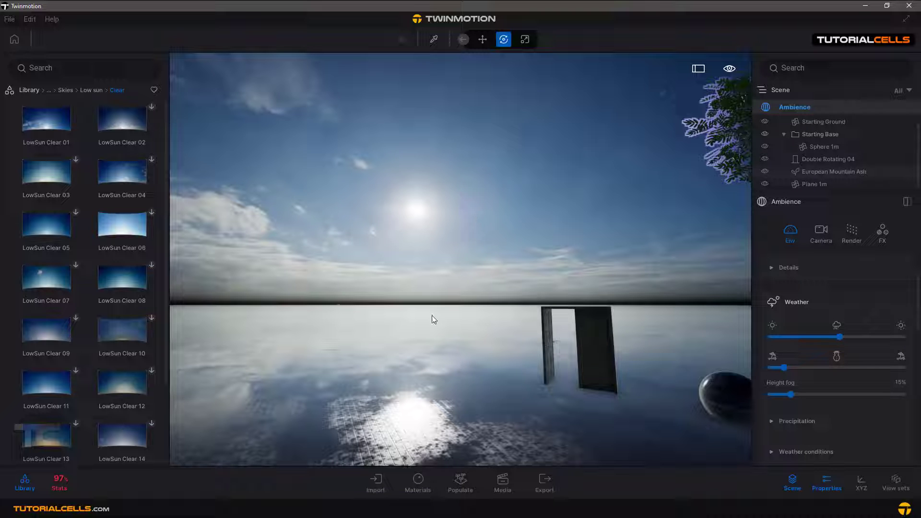
left_click_drag(433, 319, 360, 240)
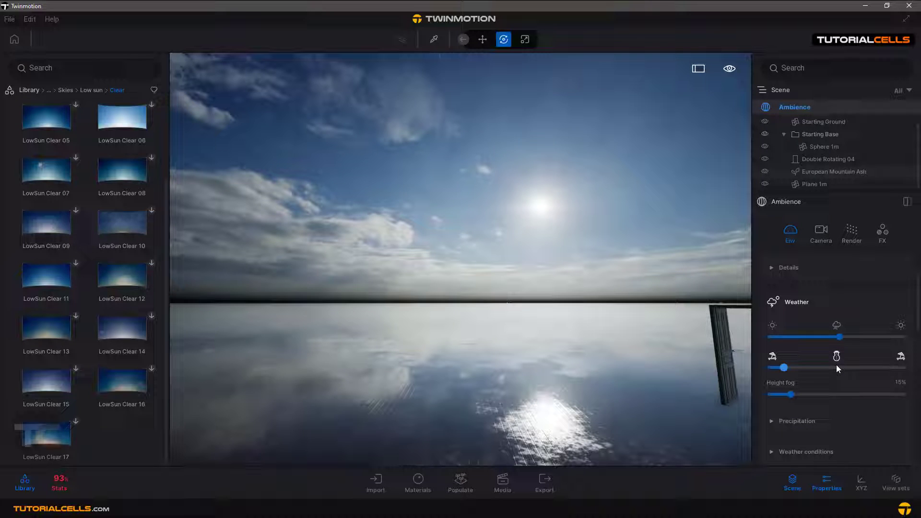
Make LowSun Clear a backdrop HDRI with weather effects on and -58 cm height offset.
left_click(788, 267)
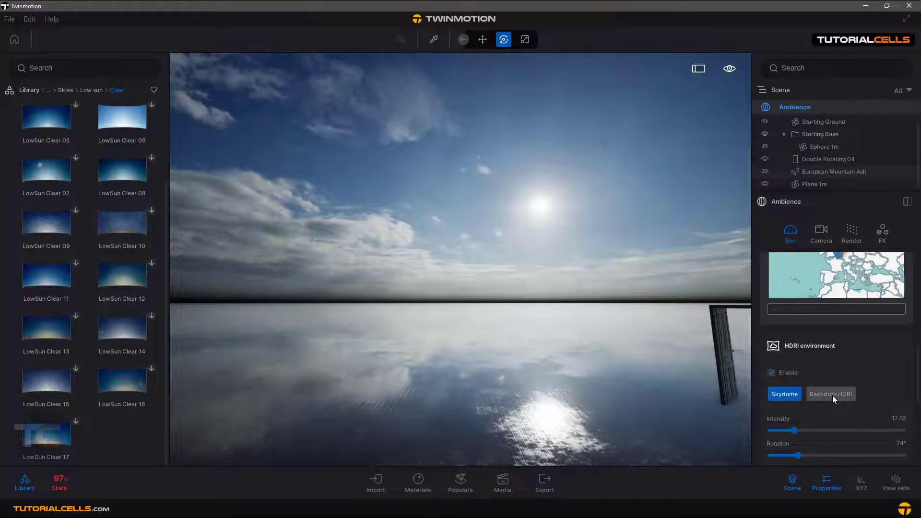
left_click(830, 393)
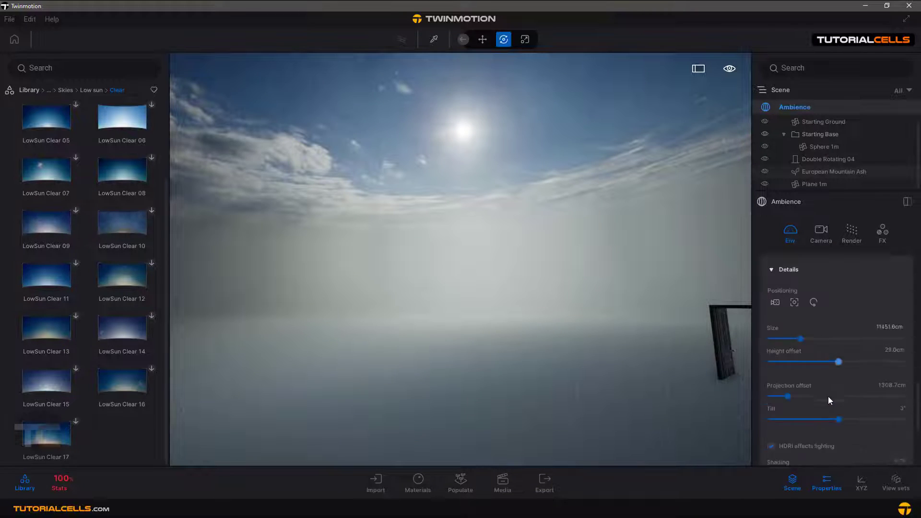
scroll("down", 3)
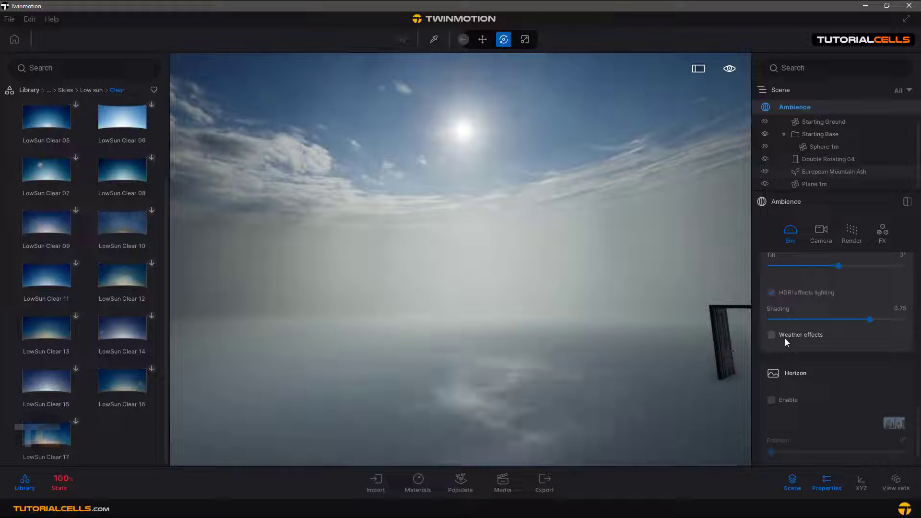
left_click(772, 334)
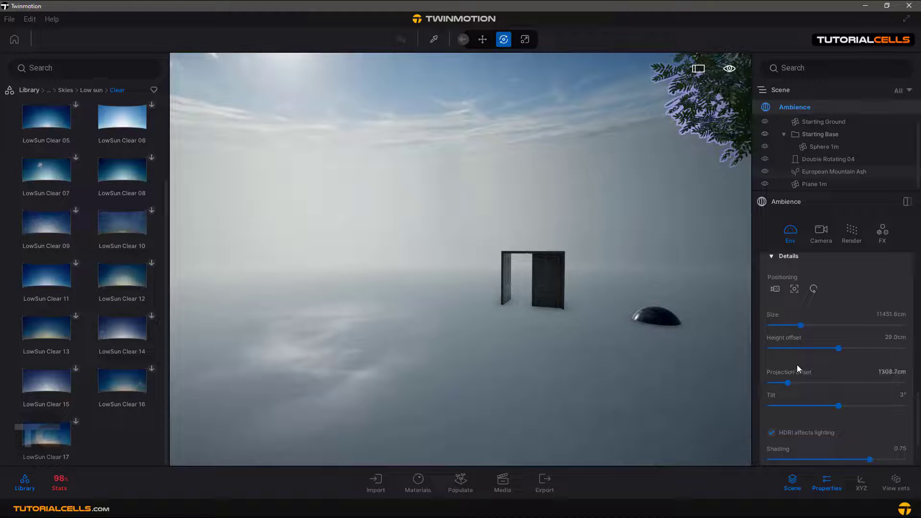
left_click_drag(856, 348, 830, 348)
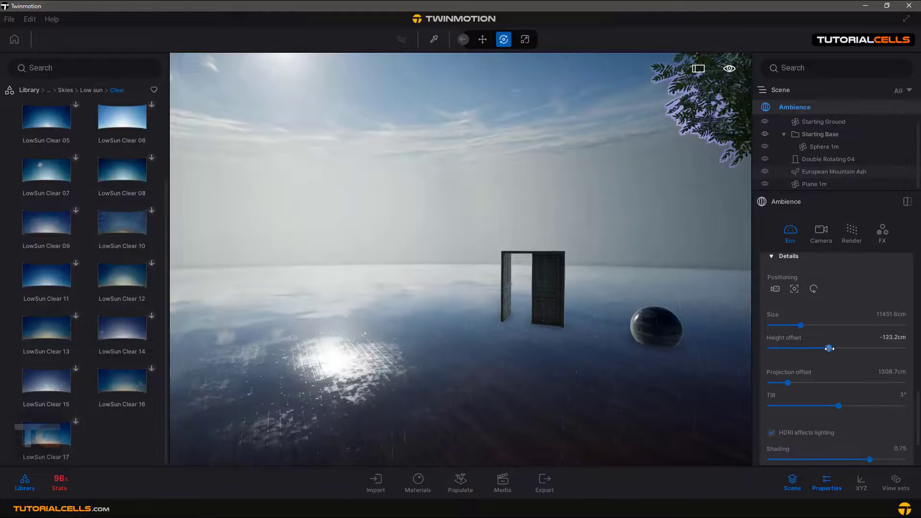
left_click_drag(830, 348, 833, 348)
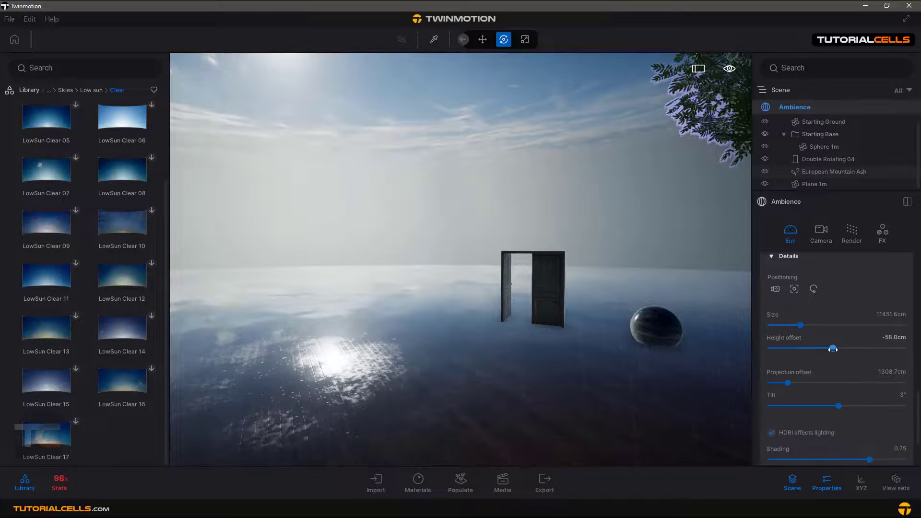